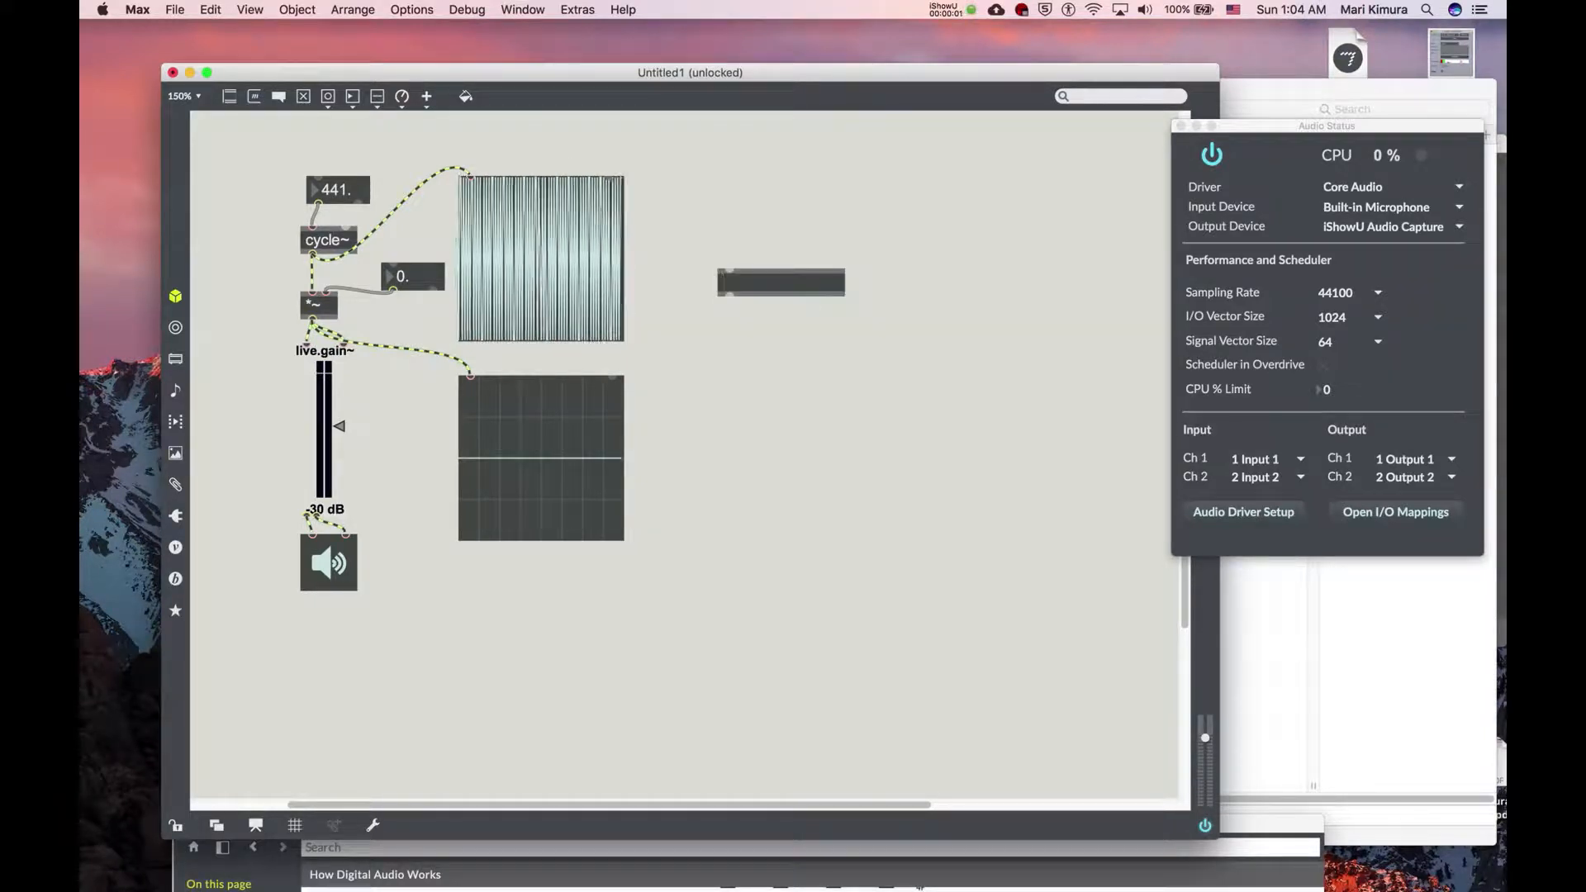
# Step: Create a line object to the right of the oscillator patch
pyautogui.write('line')
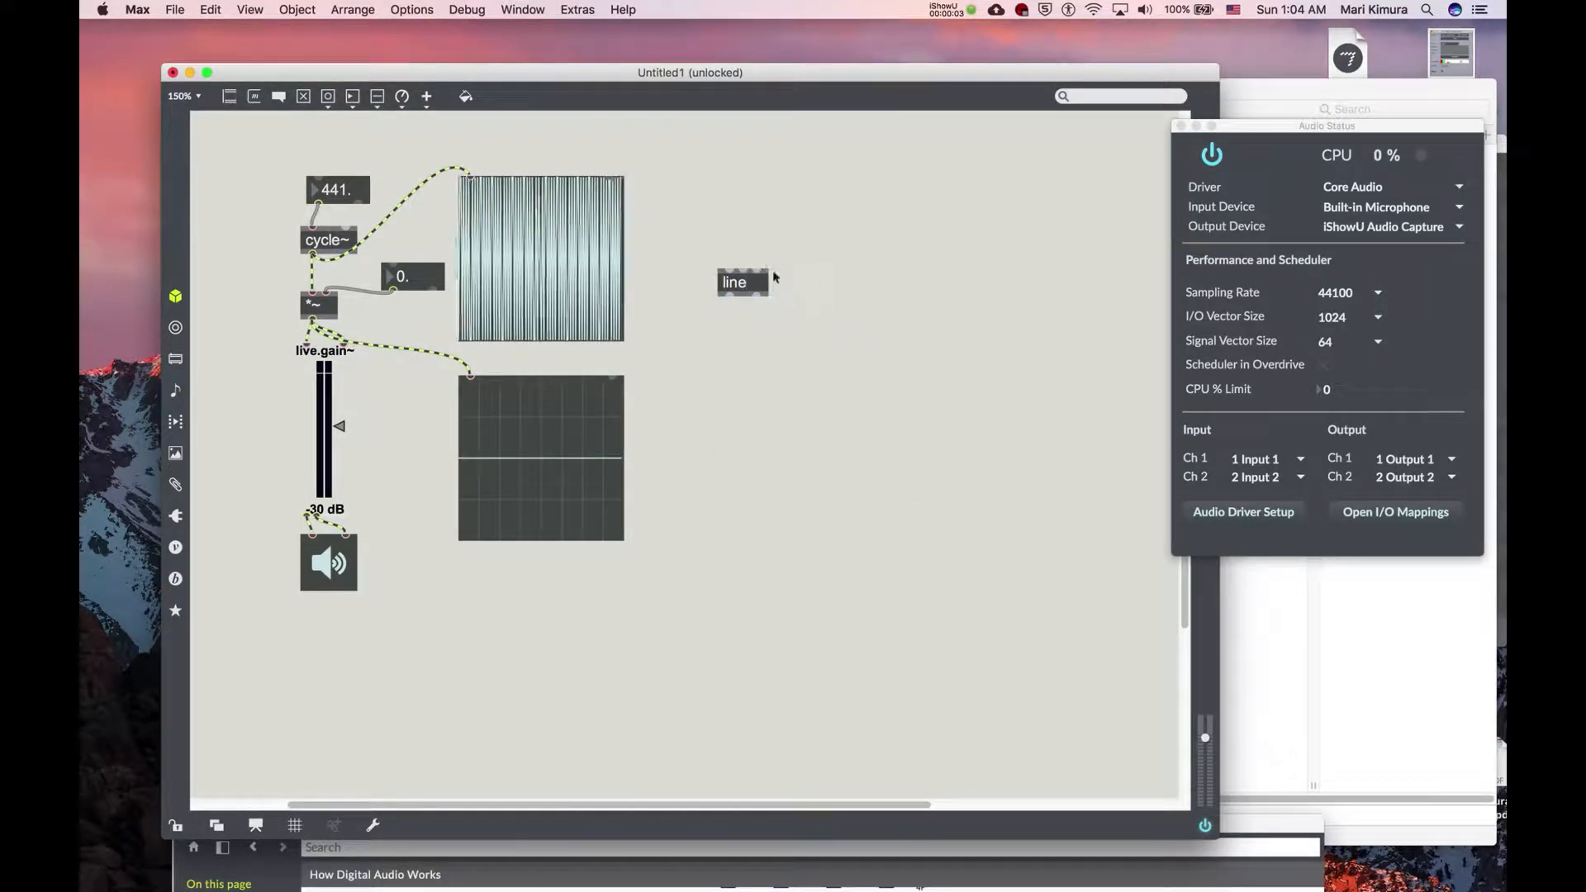
pyautogui.click(742, 282)
pyautogui.write('50')
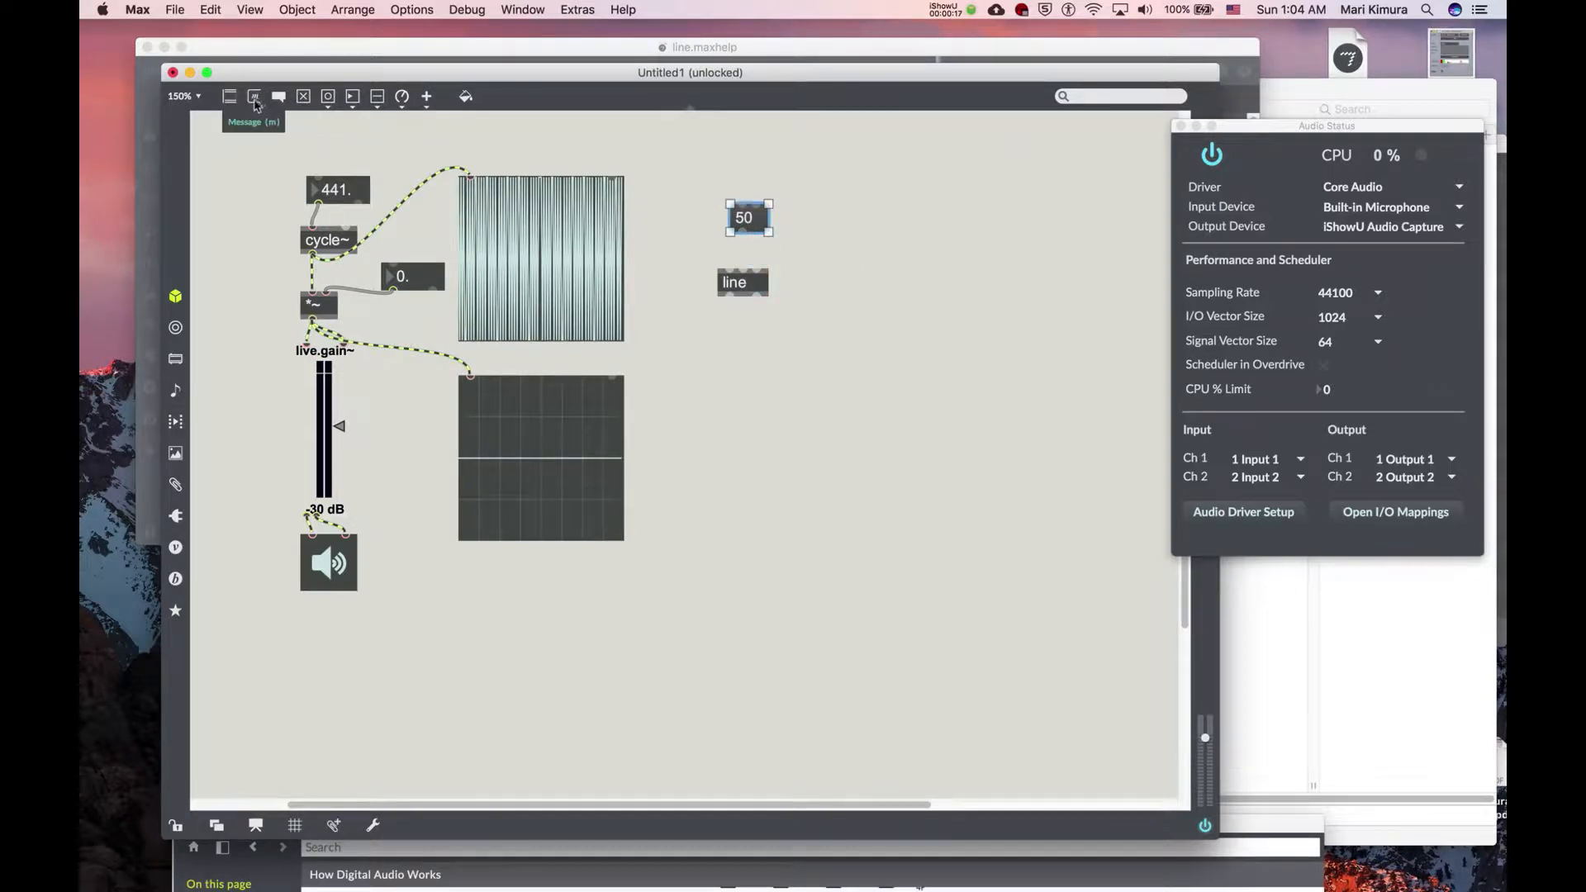
# Step: Edit the message to '50, 100 2000' and wire it into line's inlet
pyautogui.click(254, 96)
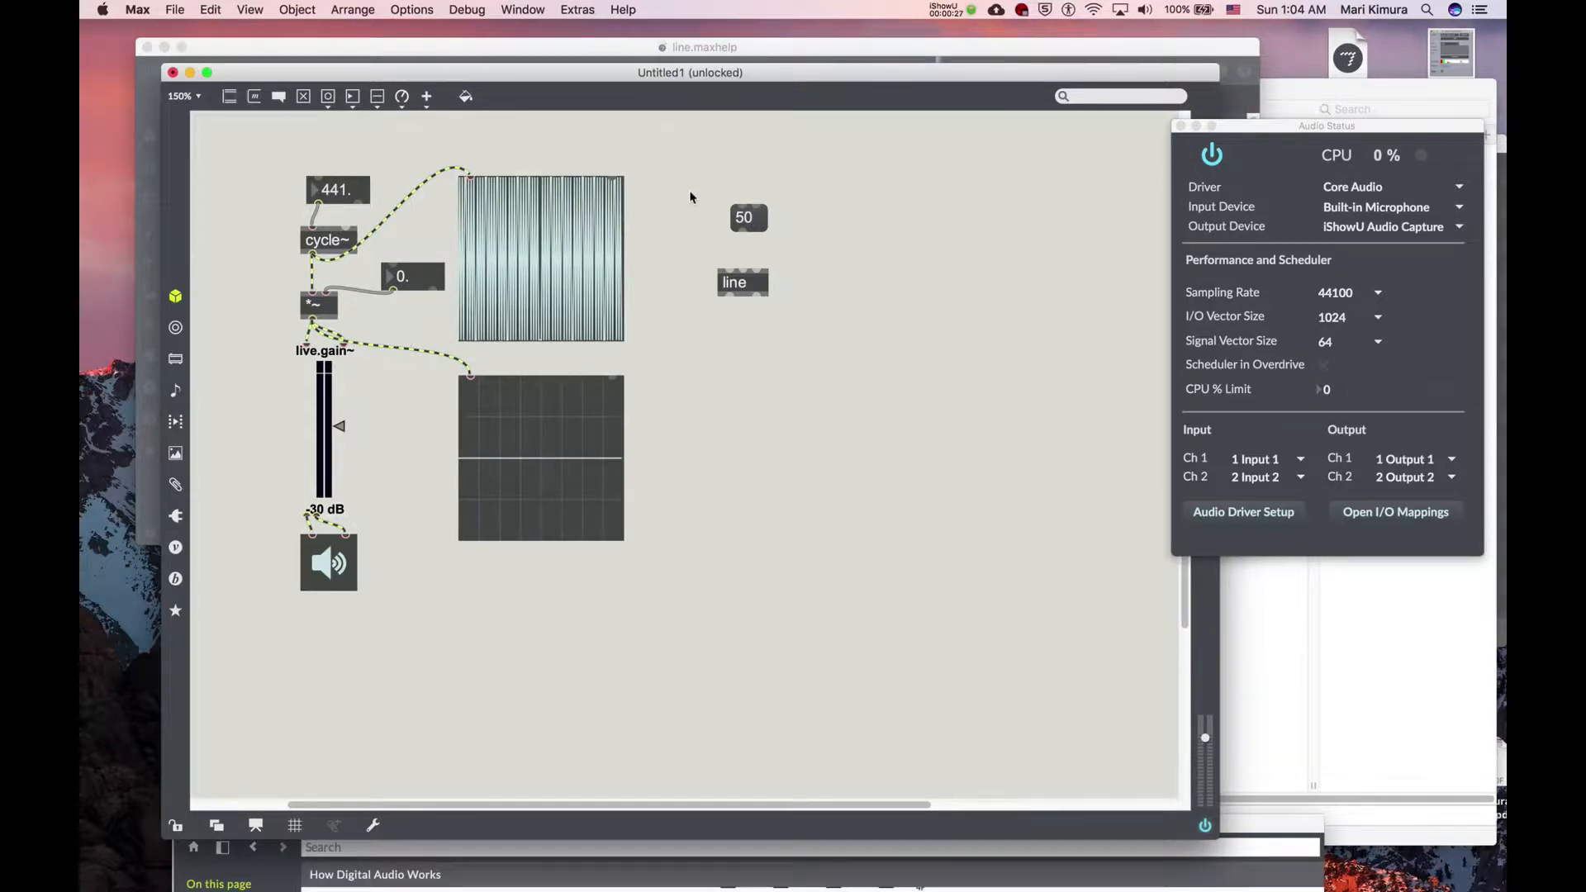
pyautogui.click(747, 218)
pyautogui.write(',')
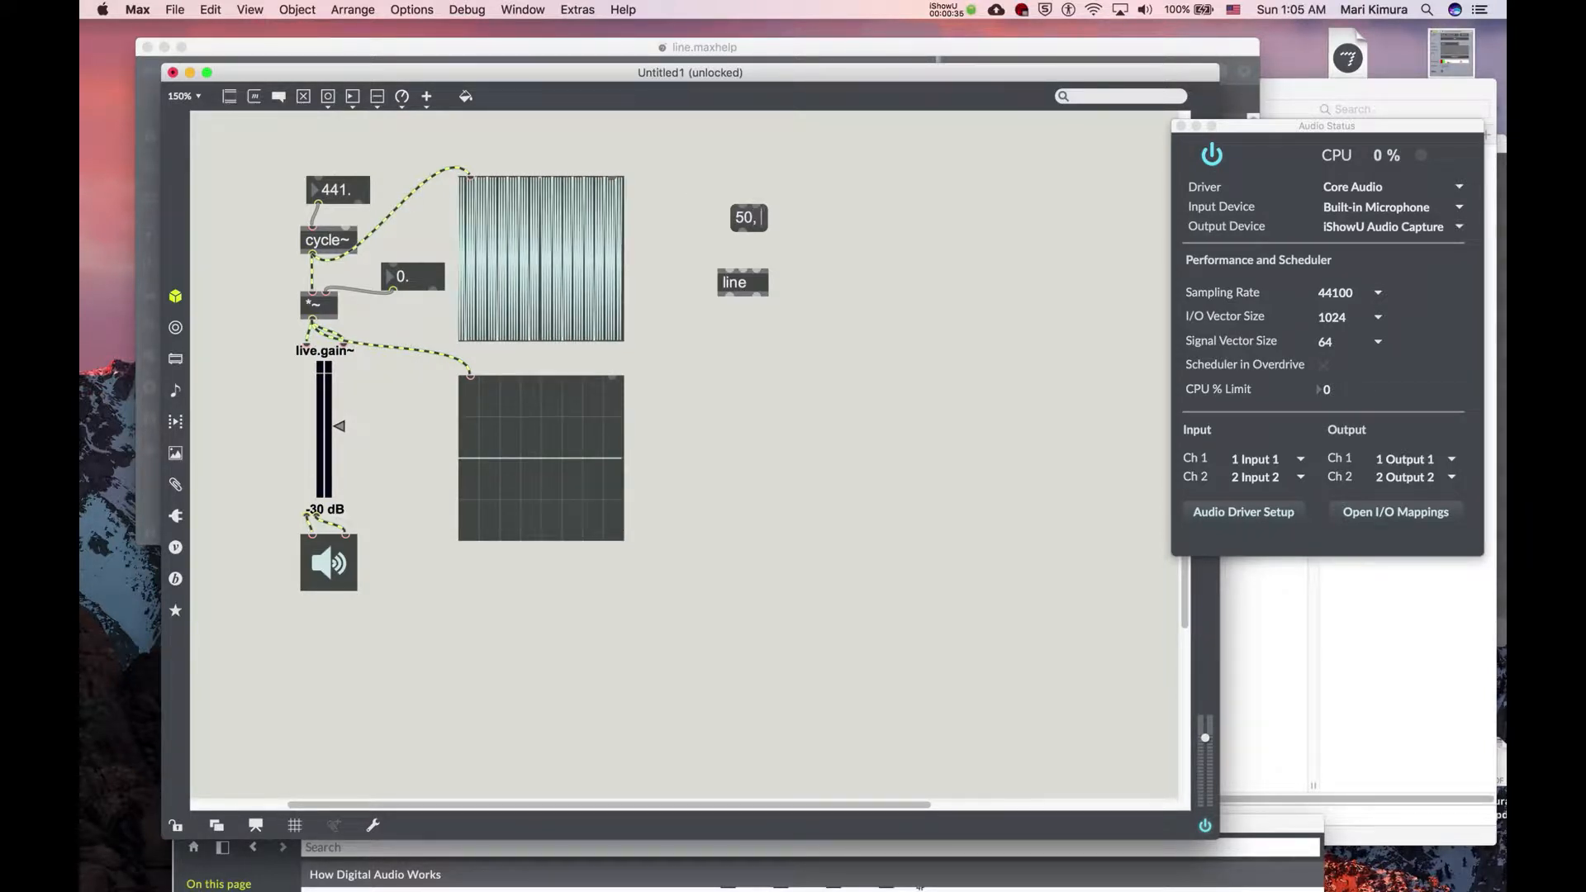
pyautogui.write('100')
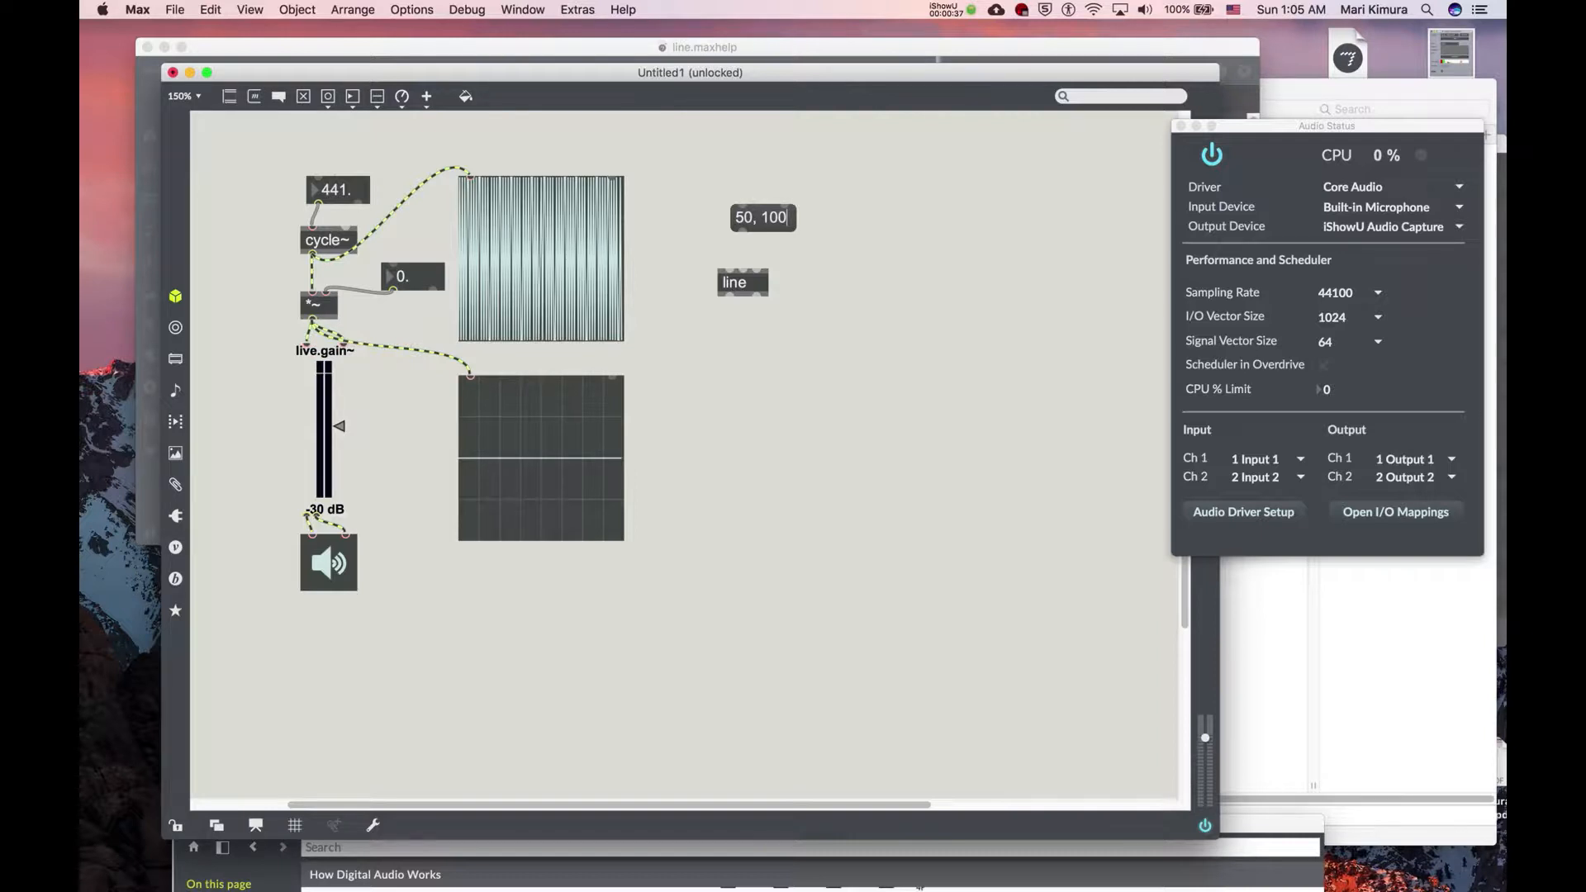
pyautogui.write('2000')
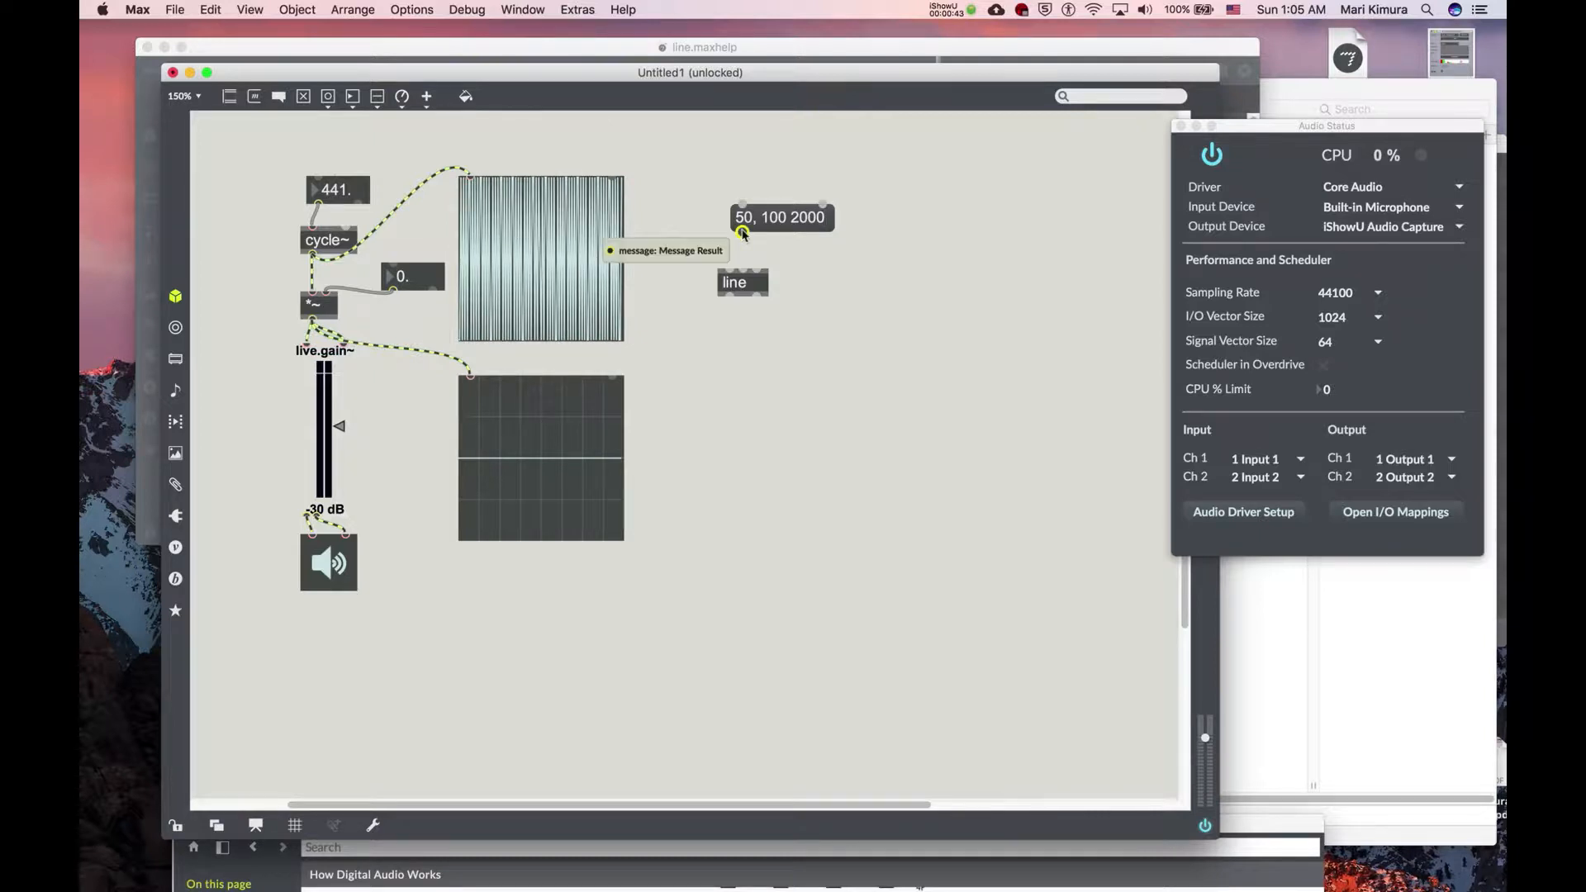
pyautogui.click(778, 228)
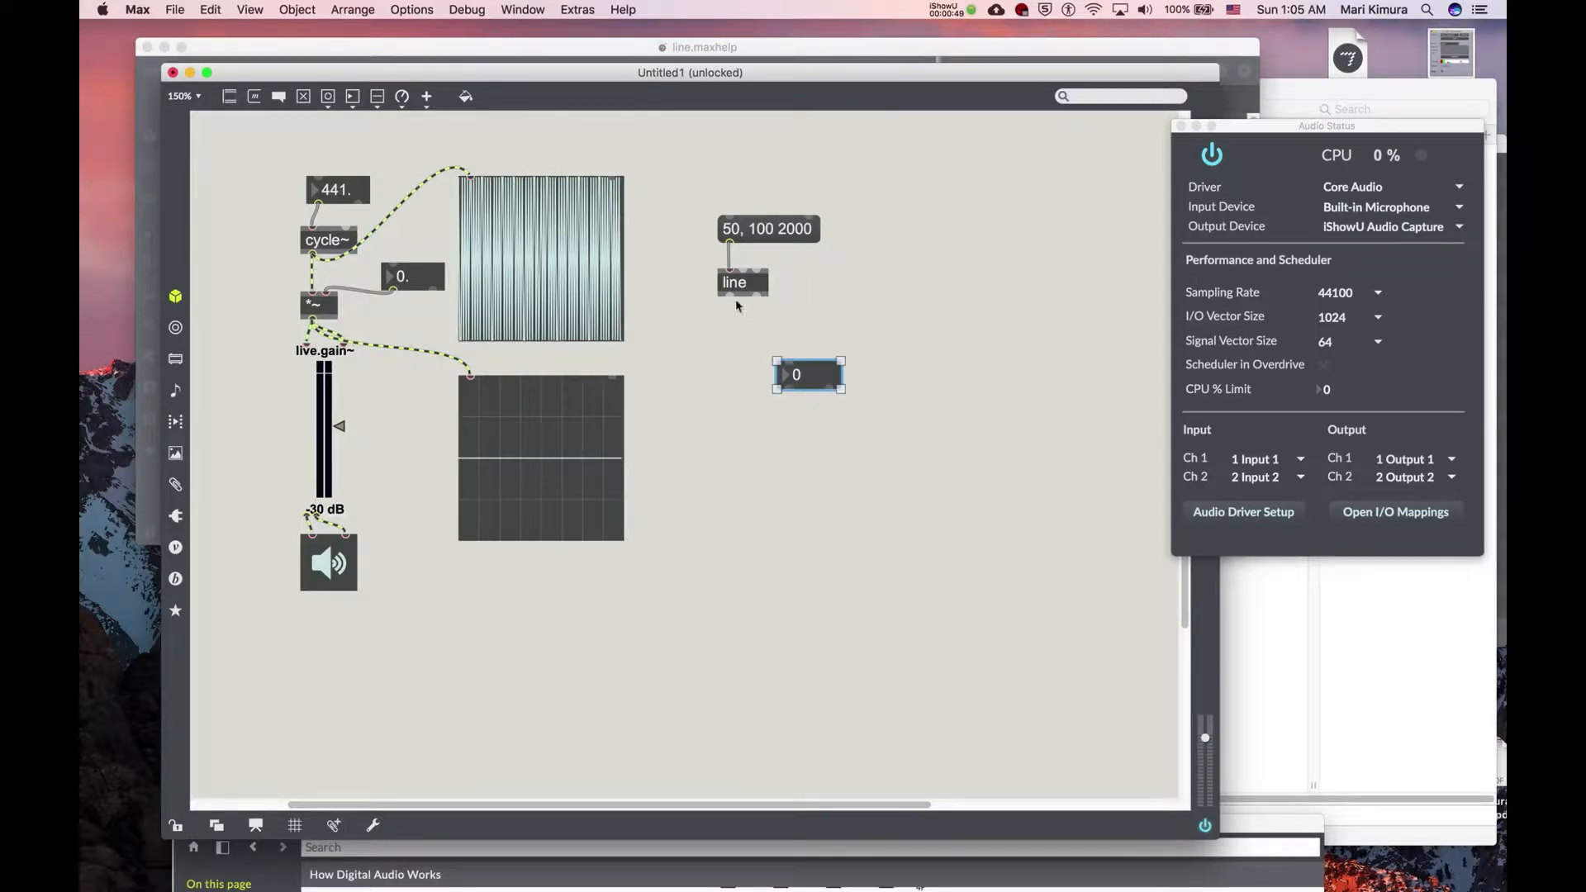
# Step: Put a number box under line and add the '100, 50 200' return message
pyautogui.moveTo(809, 375); pyautogui.dragTo(760, 325)
pyautogui.write('100, 50 2000')
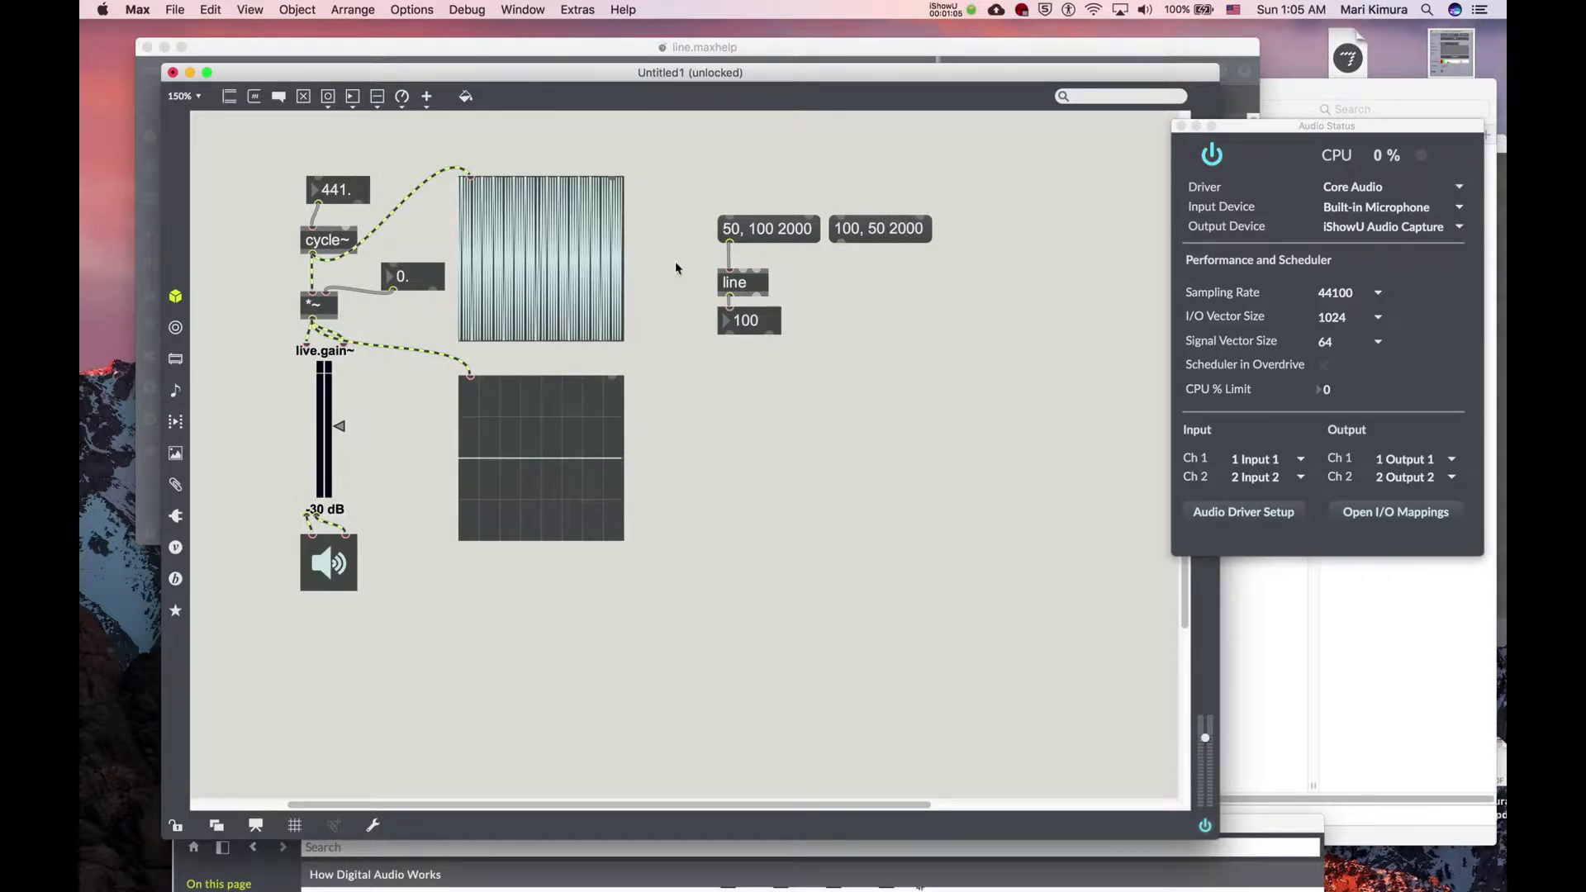
pyautogui.click(877, 228)
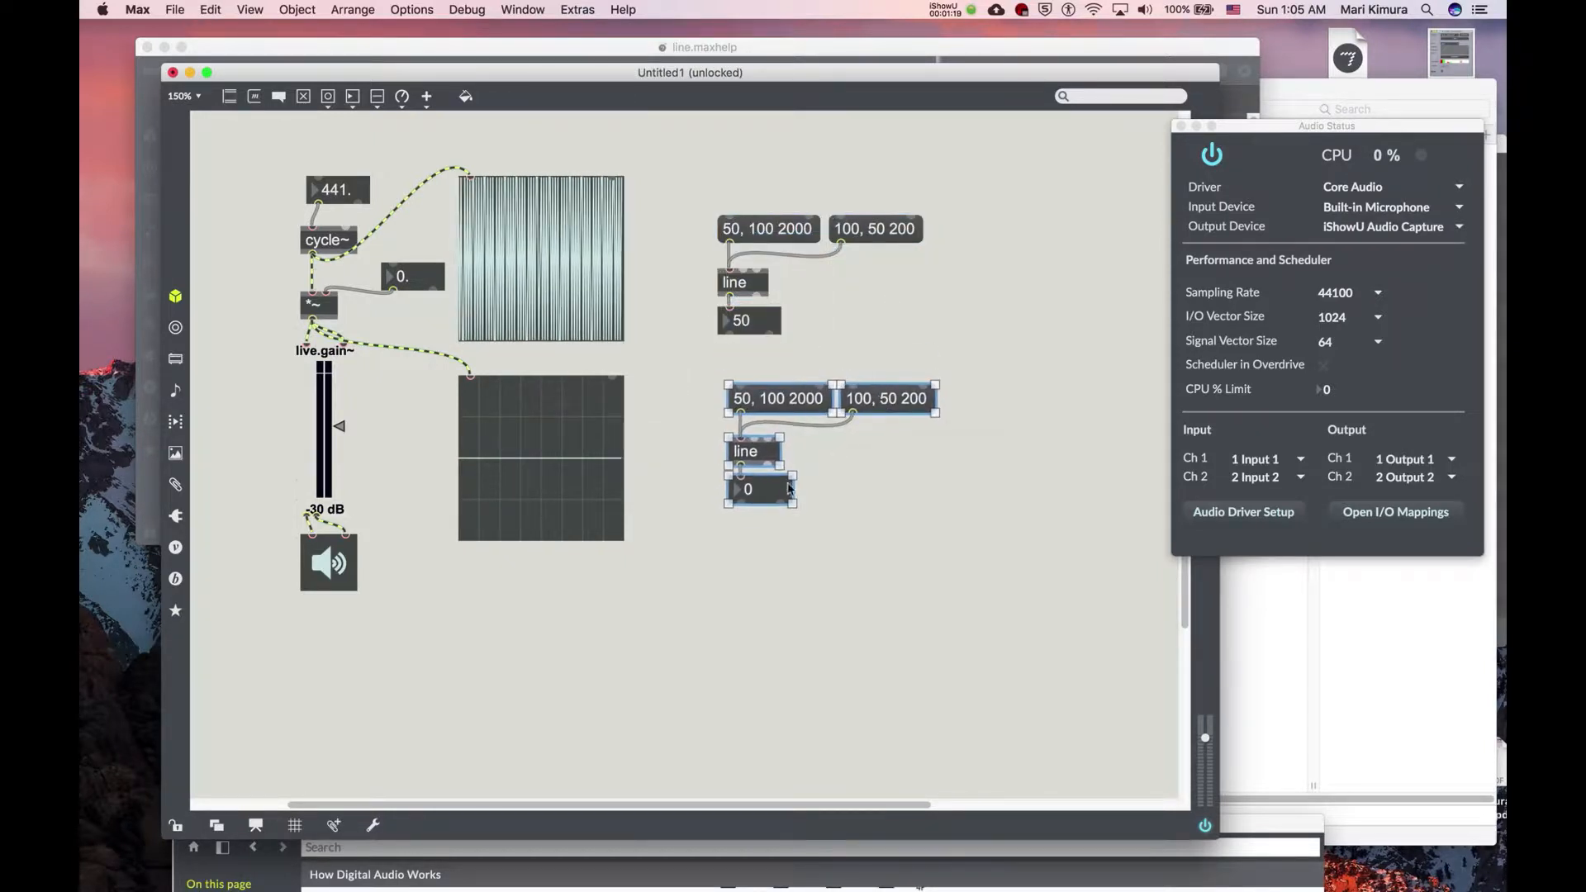
pyautogui.moveTo(834, 491)
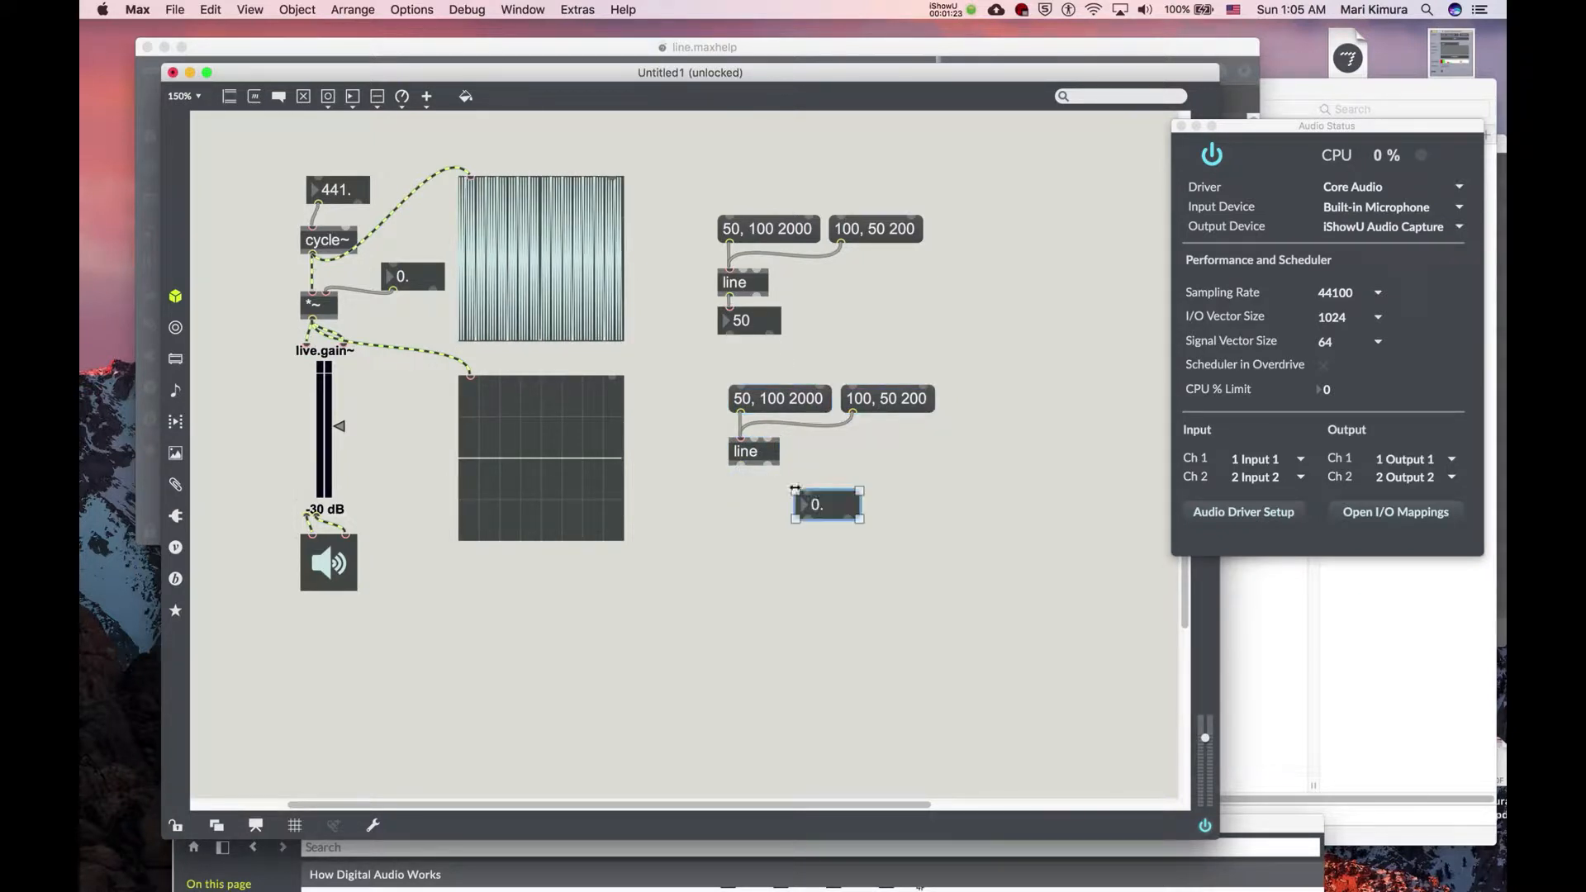
# Step: Place a float number box under the copied line and connect line's output to it
pyautogui.moveTo(826, 504); pyautogui.dragTo(786, 510)
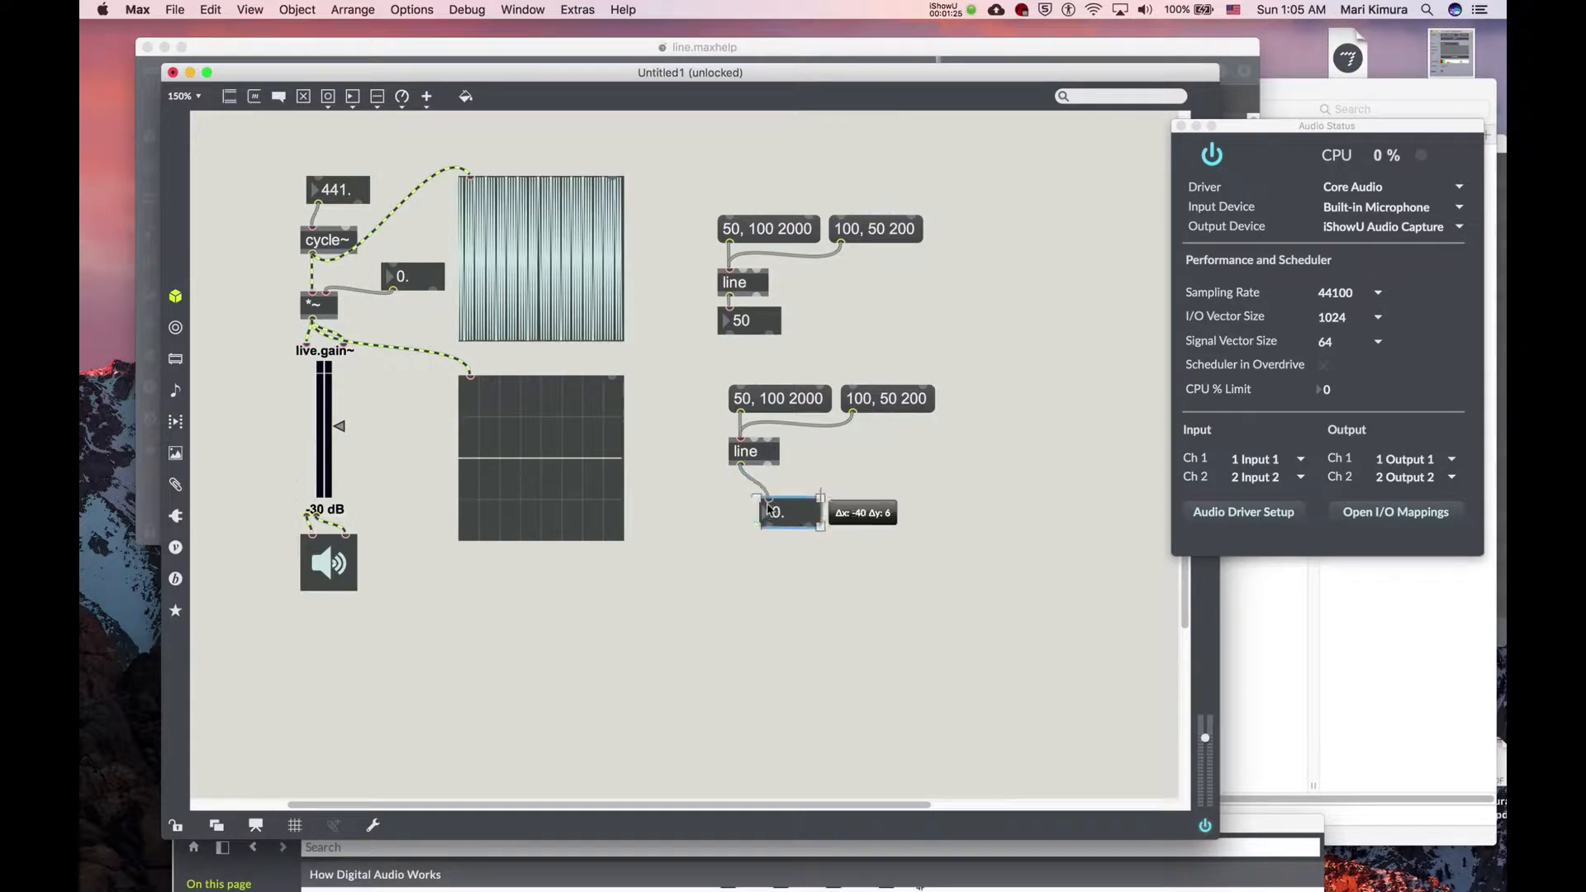
pyautogui.moveTo(789, 511); pyautogui.dragTo(758, 493)
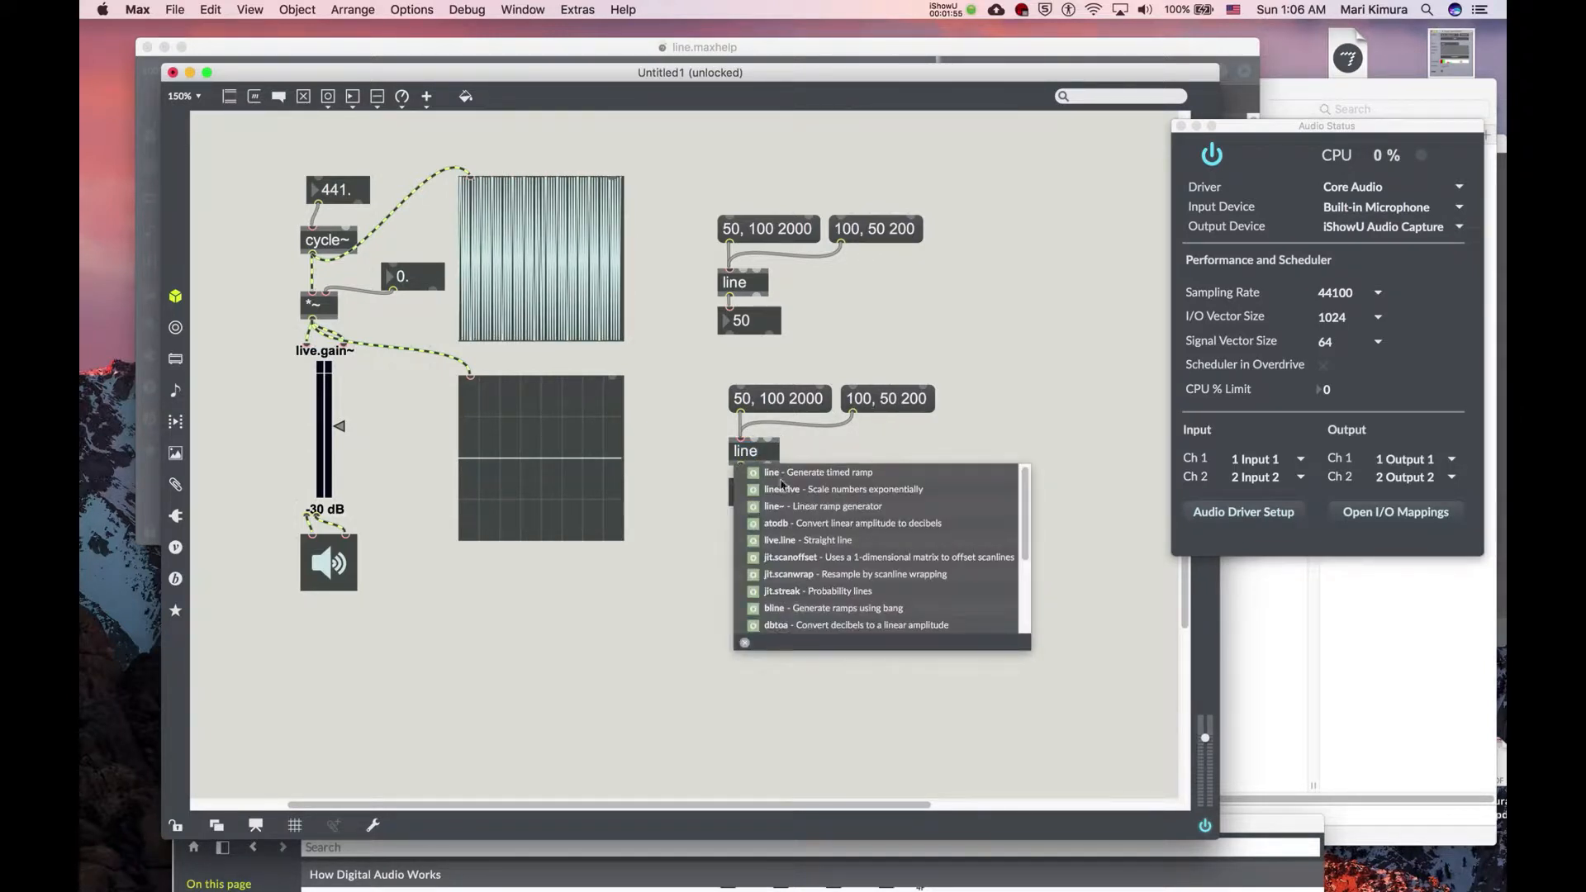
# Step: Change the copied object to 'line 0.' and trigger a ramp to see decimal values
pyautogui.click(816, 472)
pyautogui.write(' 0.')
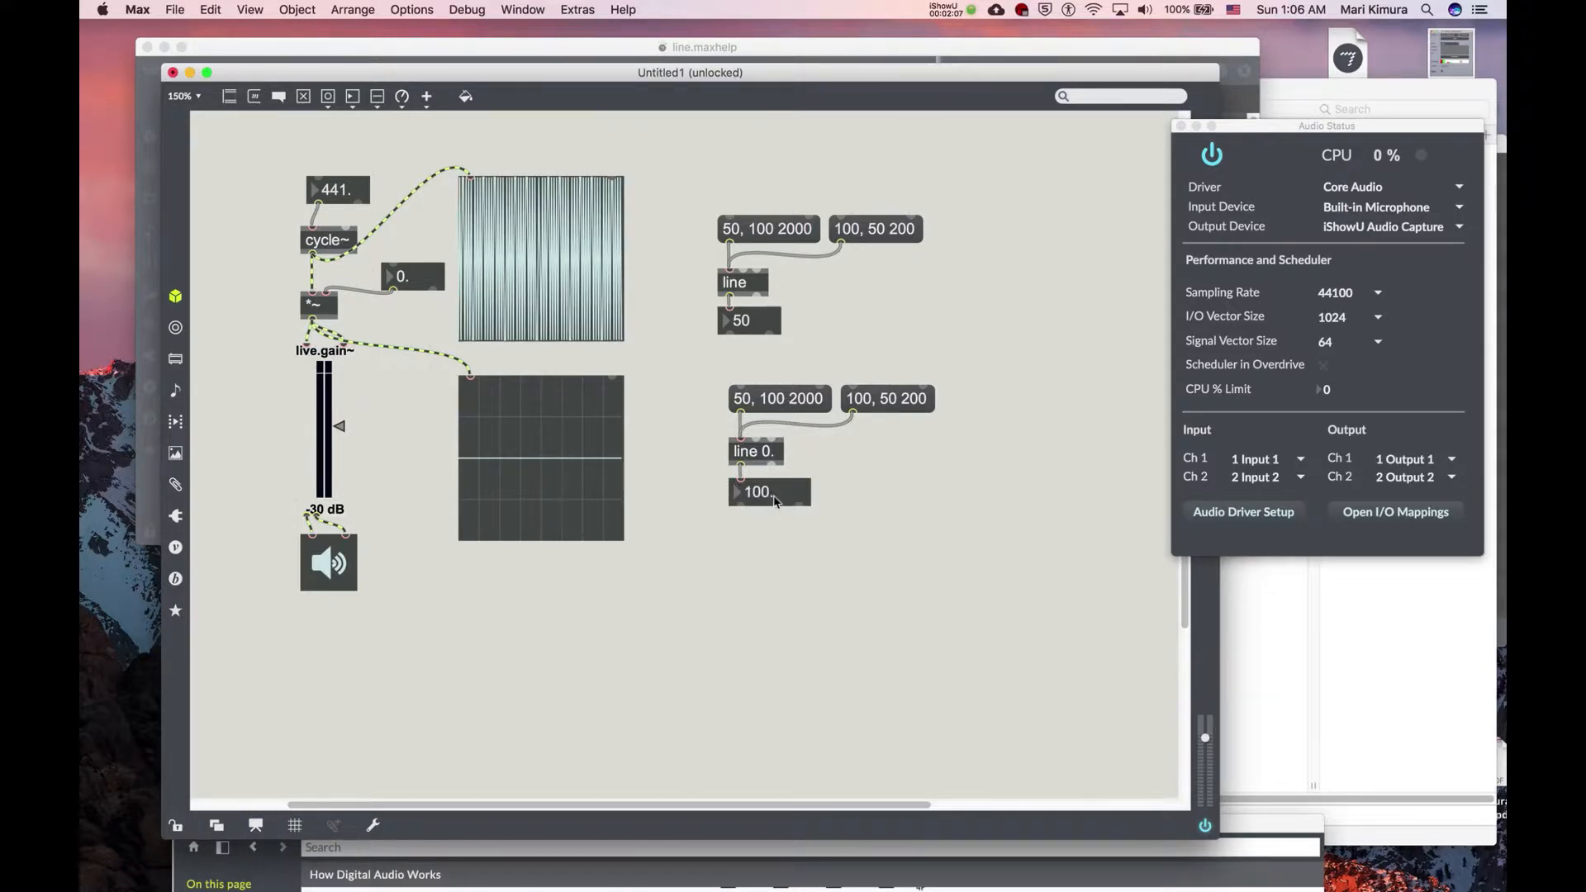
pyautogui.moveTo(756, 492); pyautogui.dragTo(757, 515)
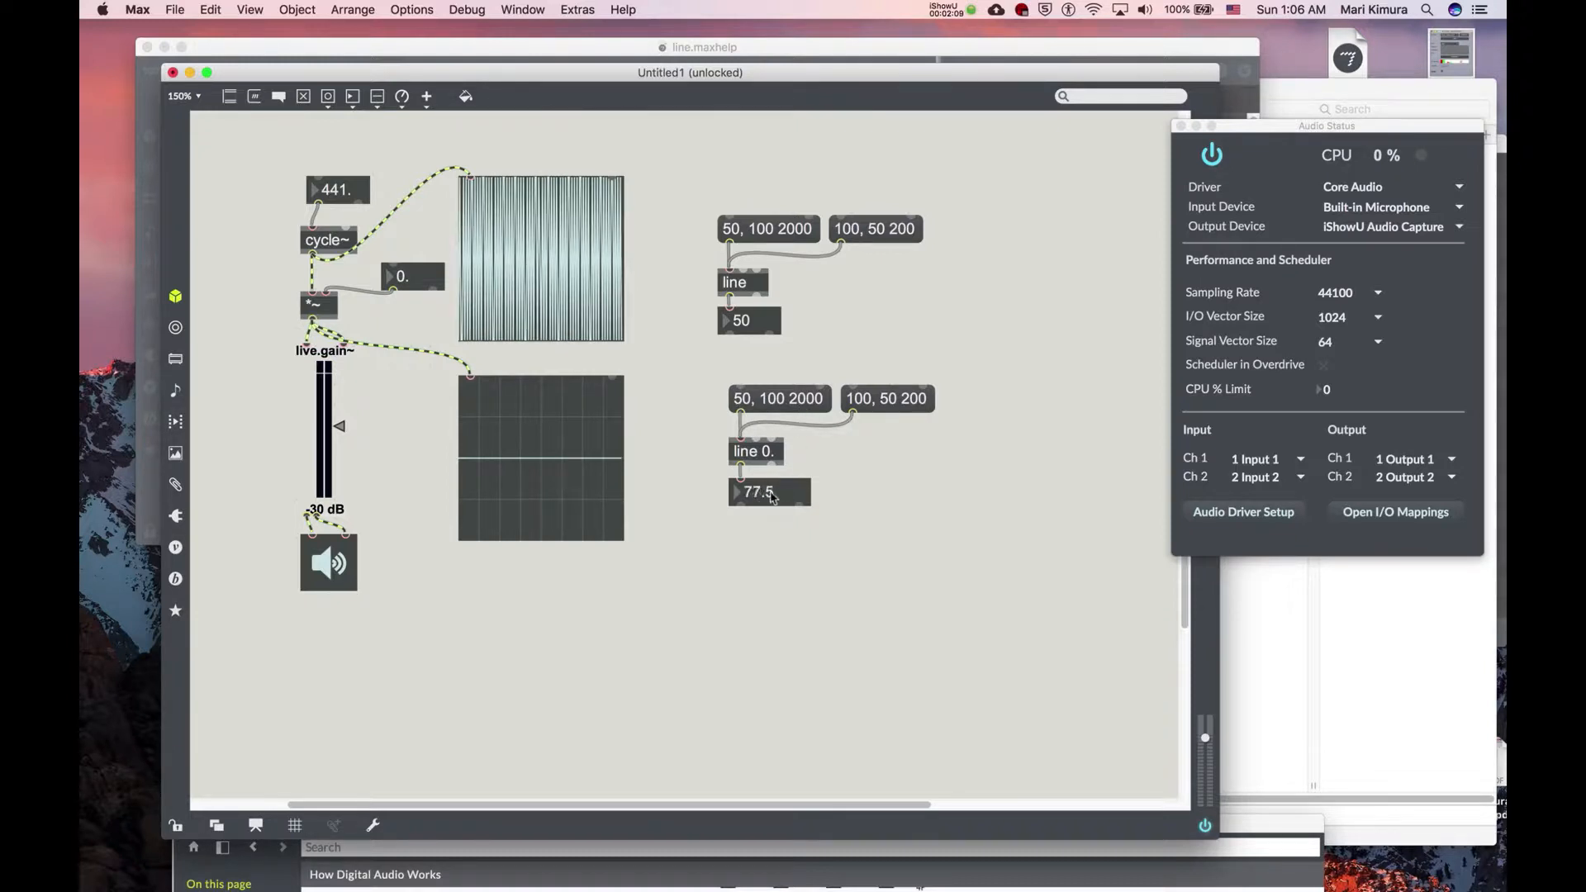
pyautogui.click(886, 398)
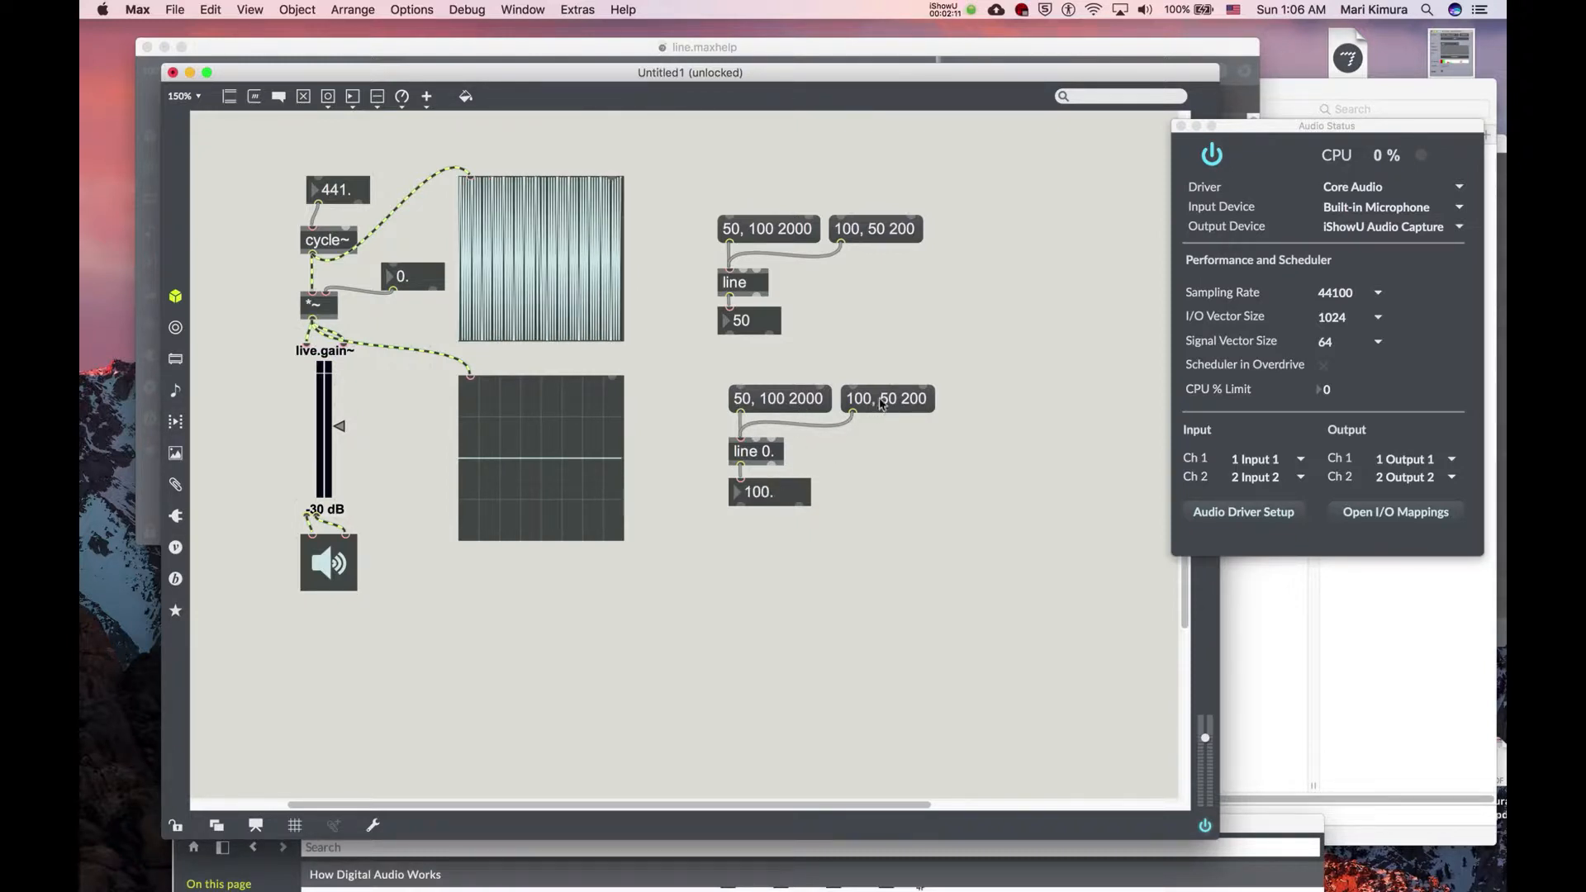
pyautogui.click(885, 398)
pyautogui.write('s')
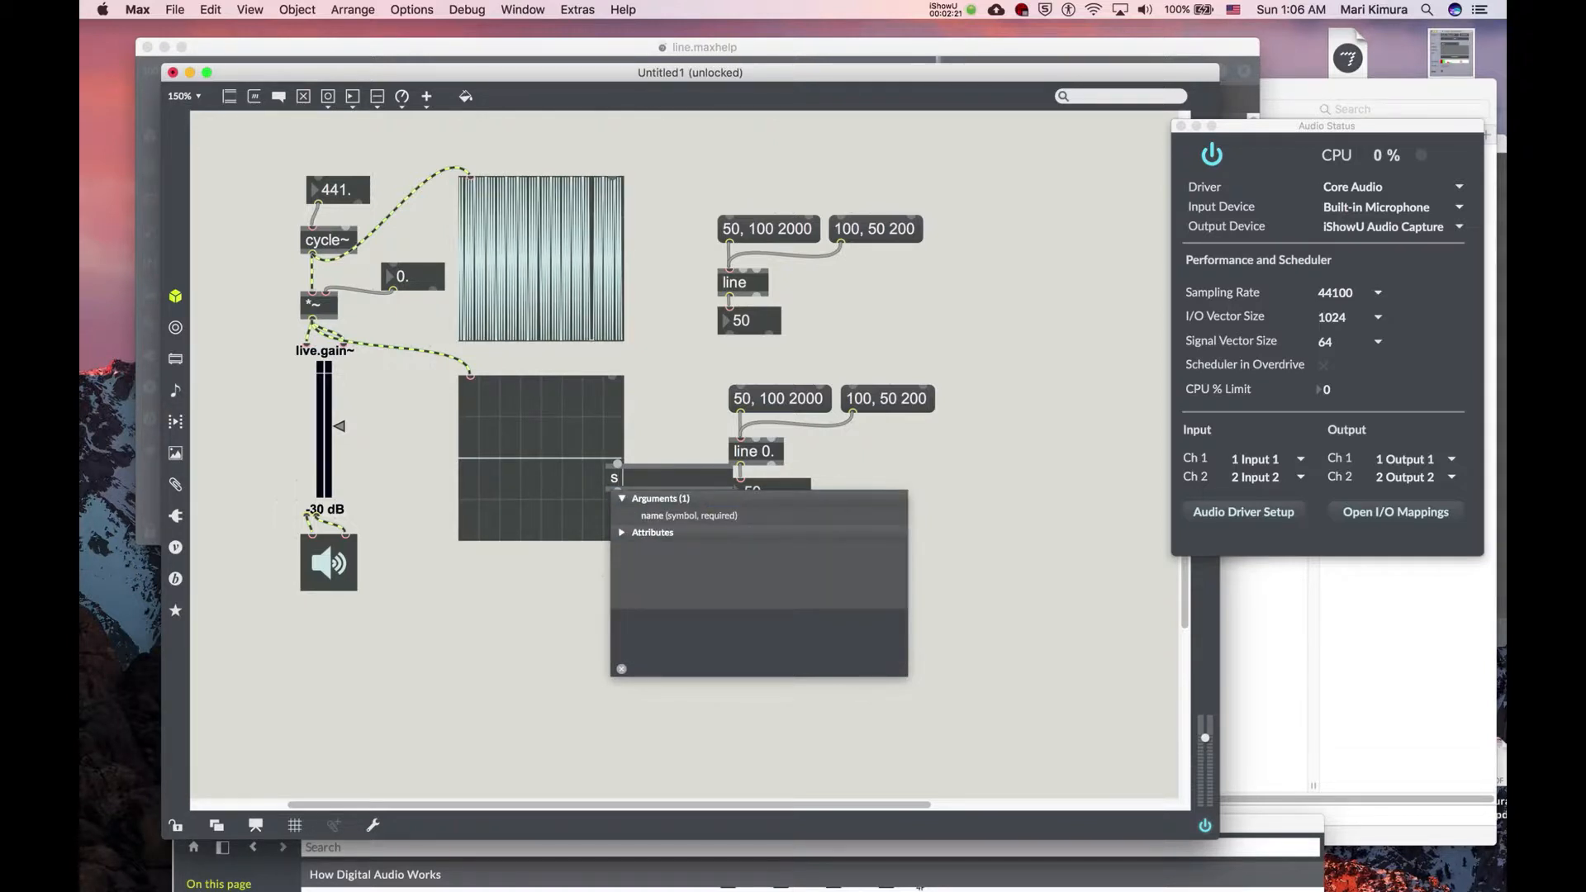
# Step: Create the 's myfreq' / 'r myfreq' pair and trigger the 50 to 100 ramp into the oscillator
pyautogui.write('myfreq')
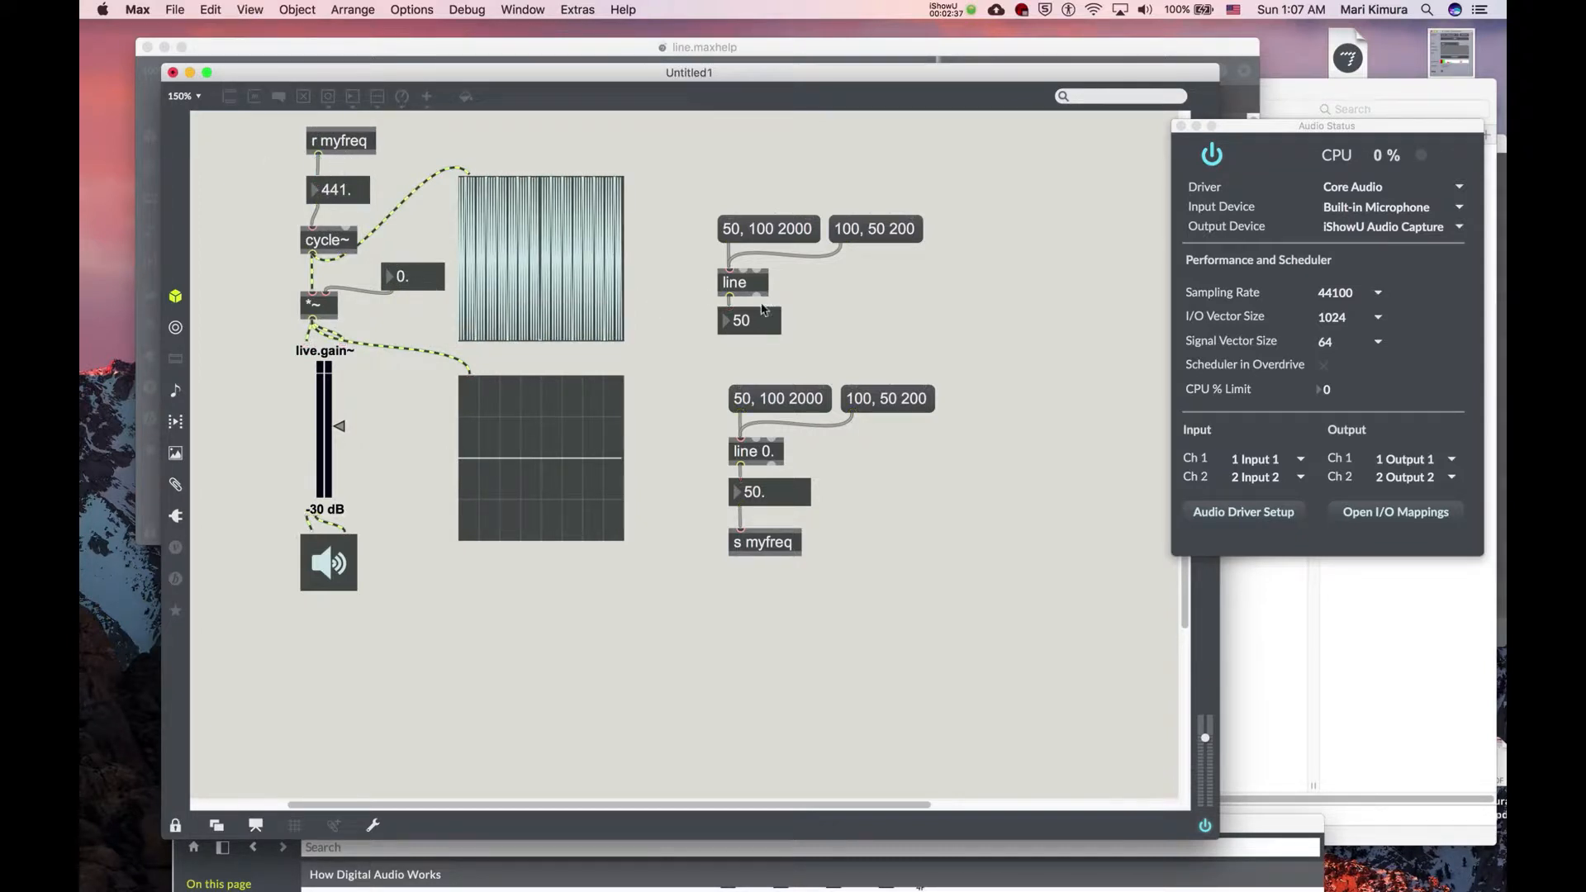
pyautogui.moveTo(762, 369)
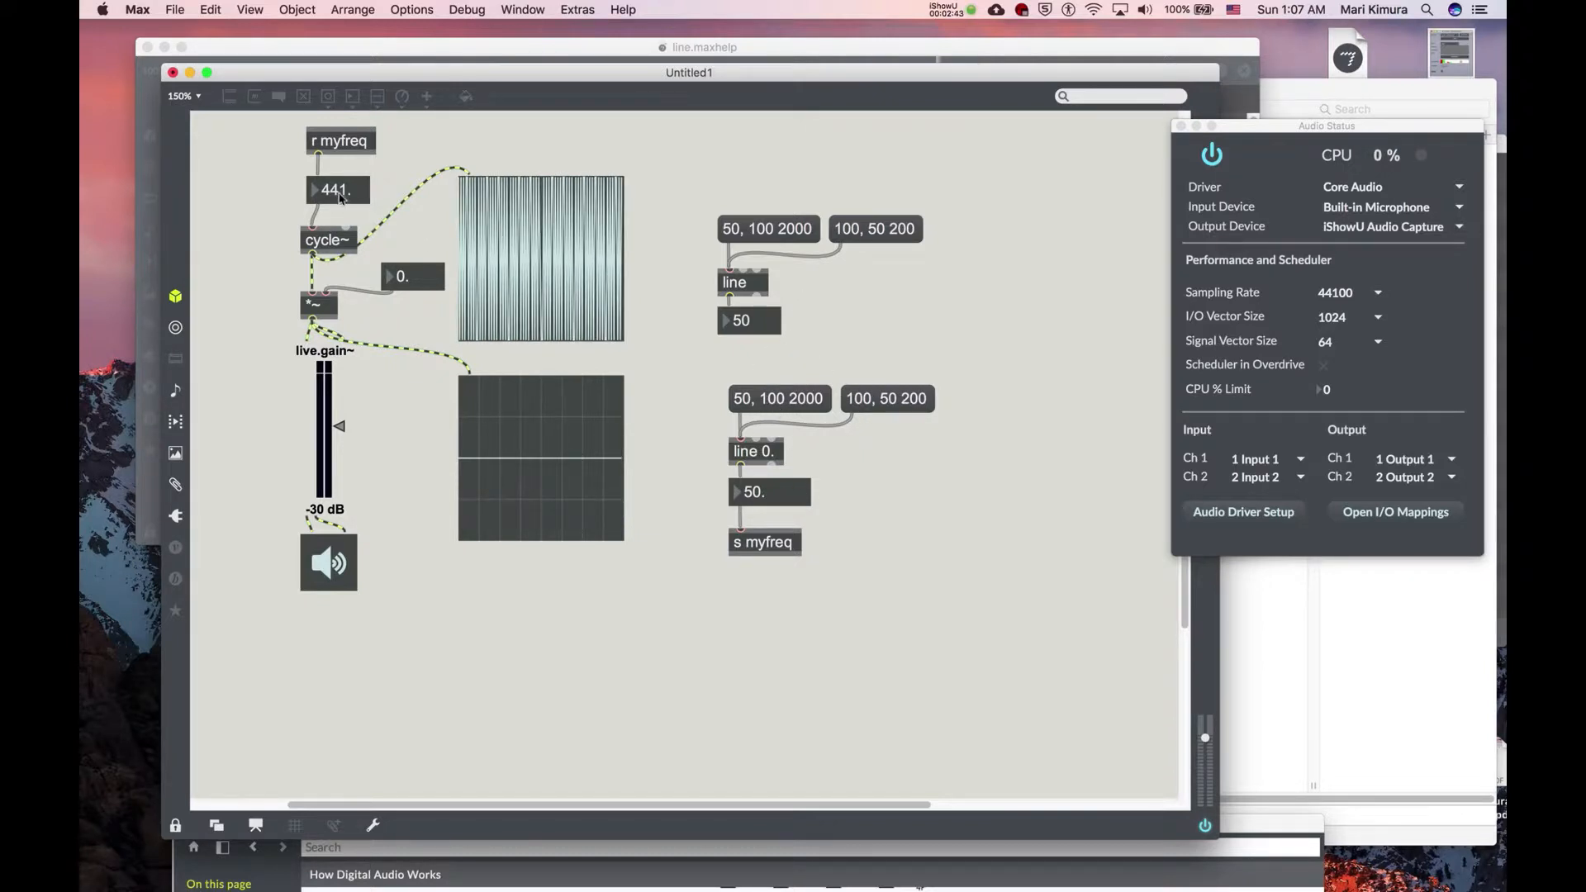
pyautogui.click(778, 398)
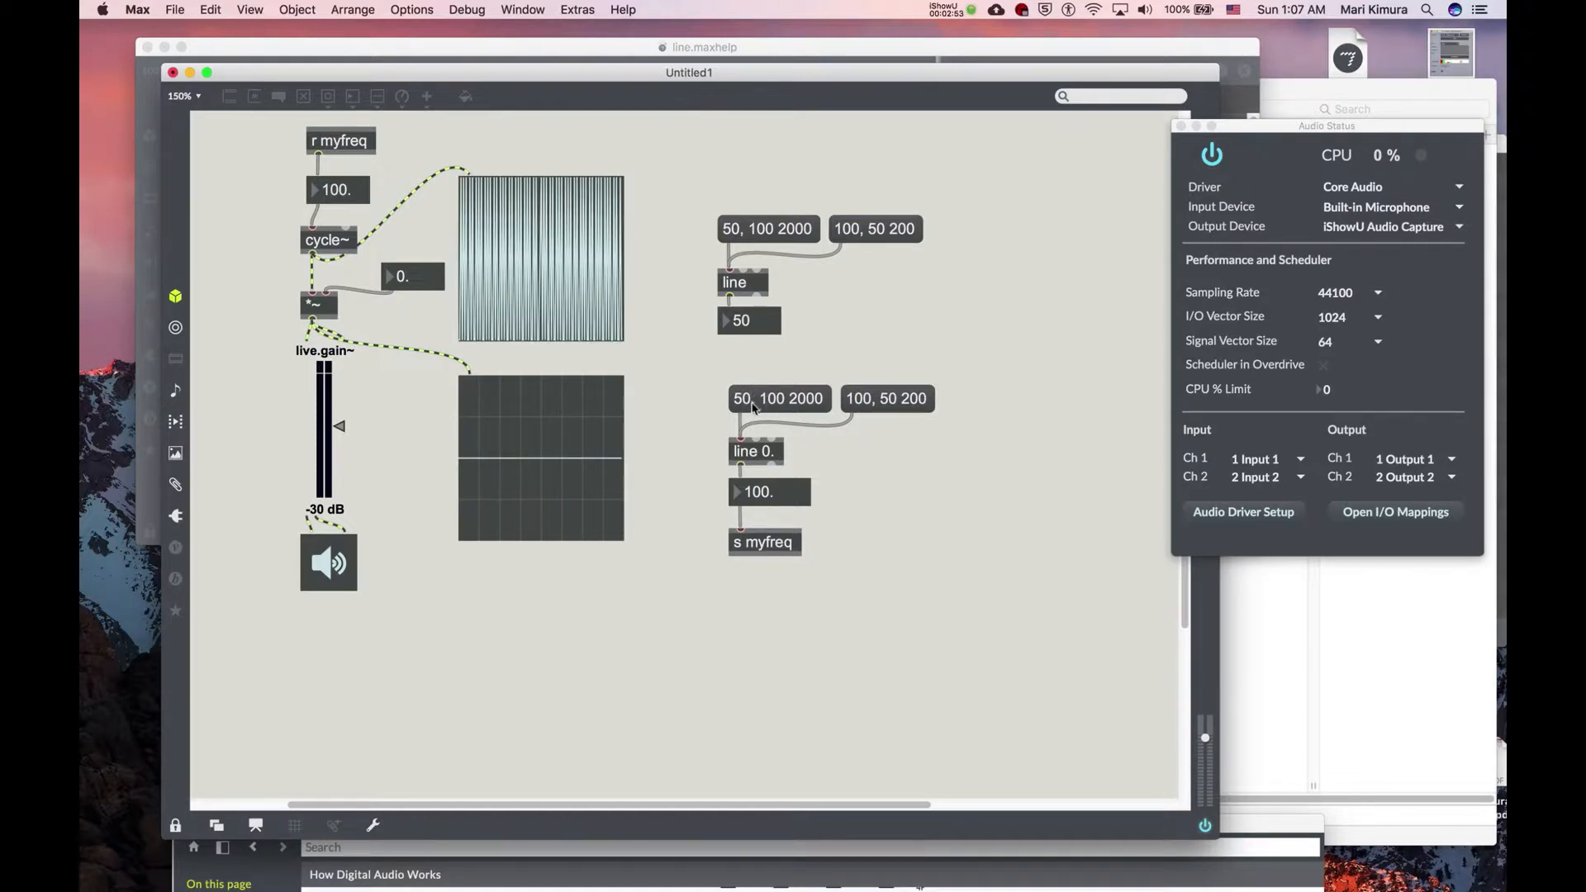
pyautogui.moveTo(826, 574)
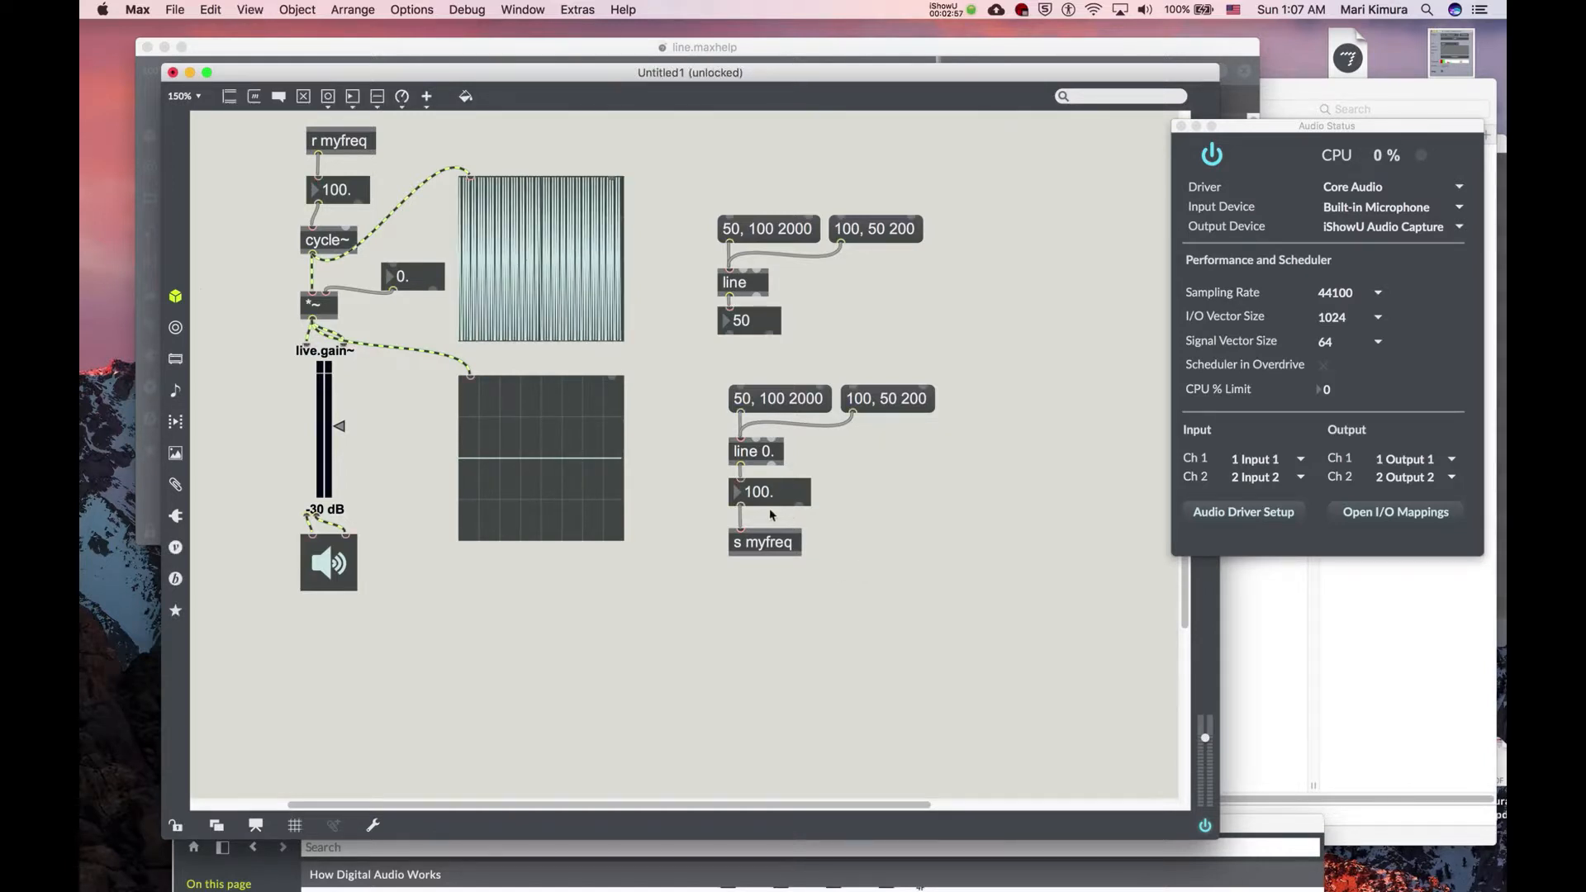
# Step: Insert an mtof object between the float number box and 's myfreq'
pyautogui.write('mtof')
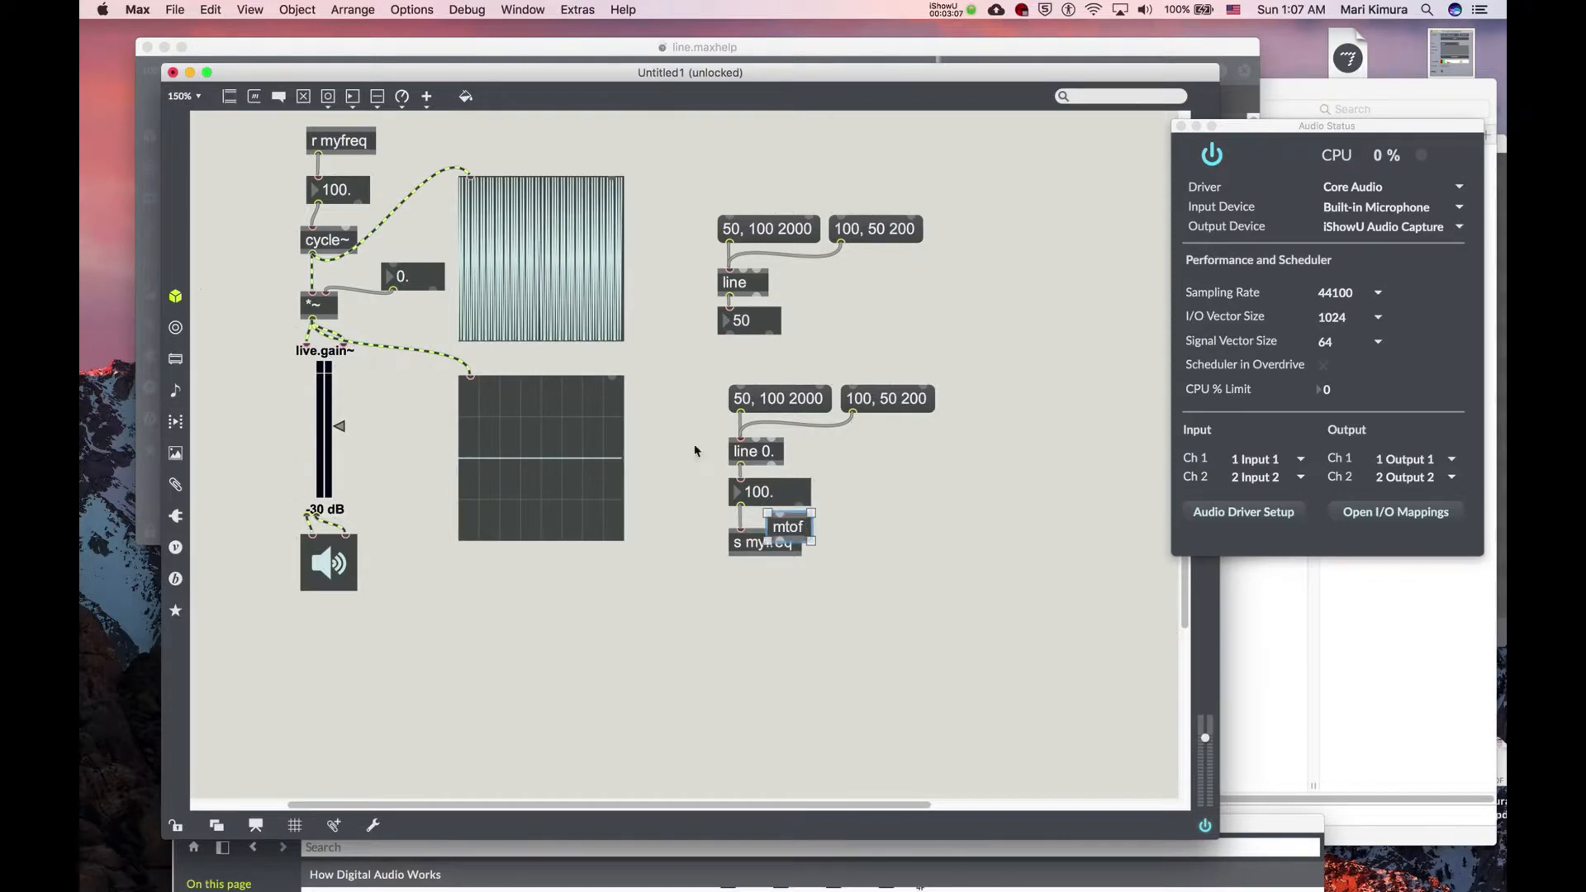
pyautogui.moveTo(786, 525); pyautogui.dragTo(887, 509)
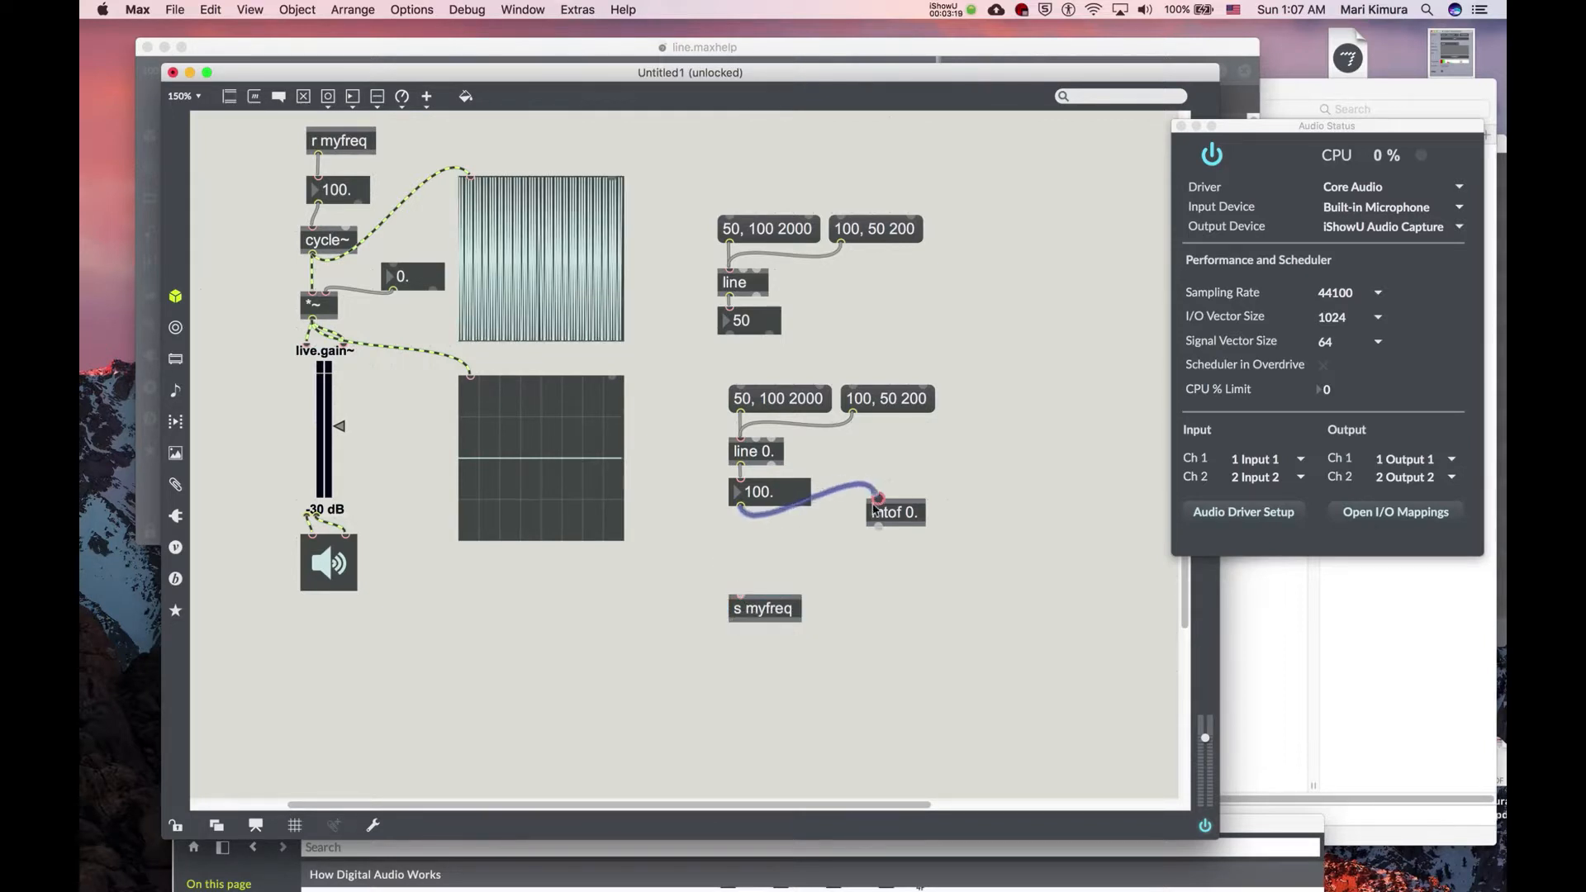
pyautogui.moveTo(895, 511); pyautogui.dragTo(756, 552)
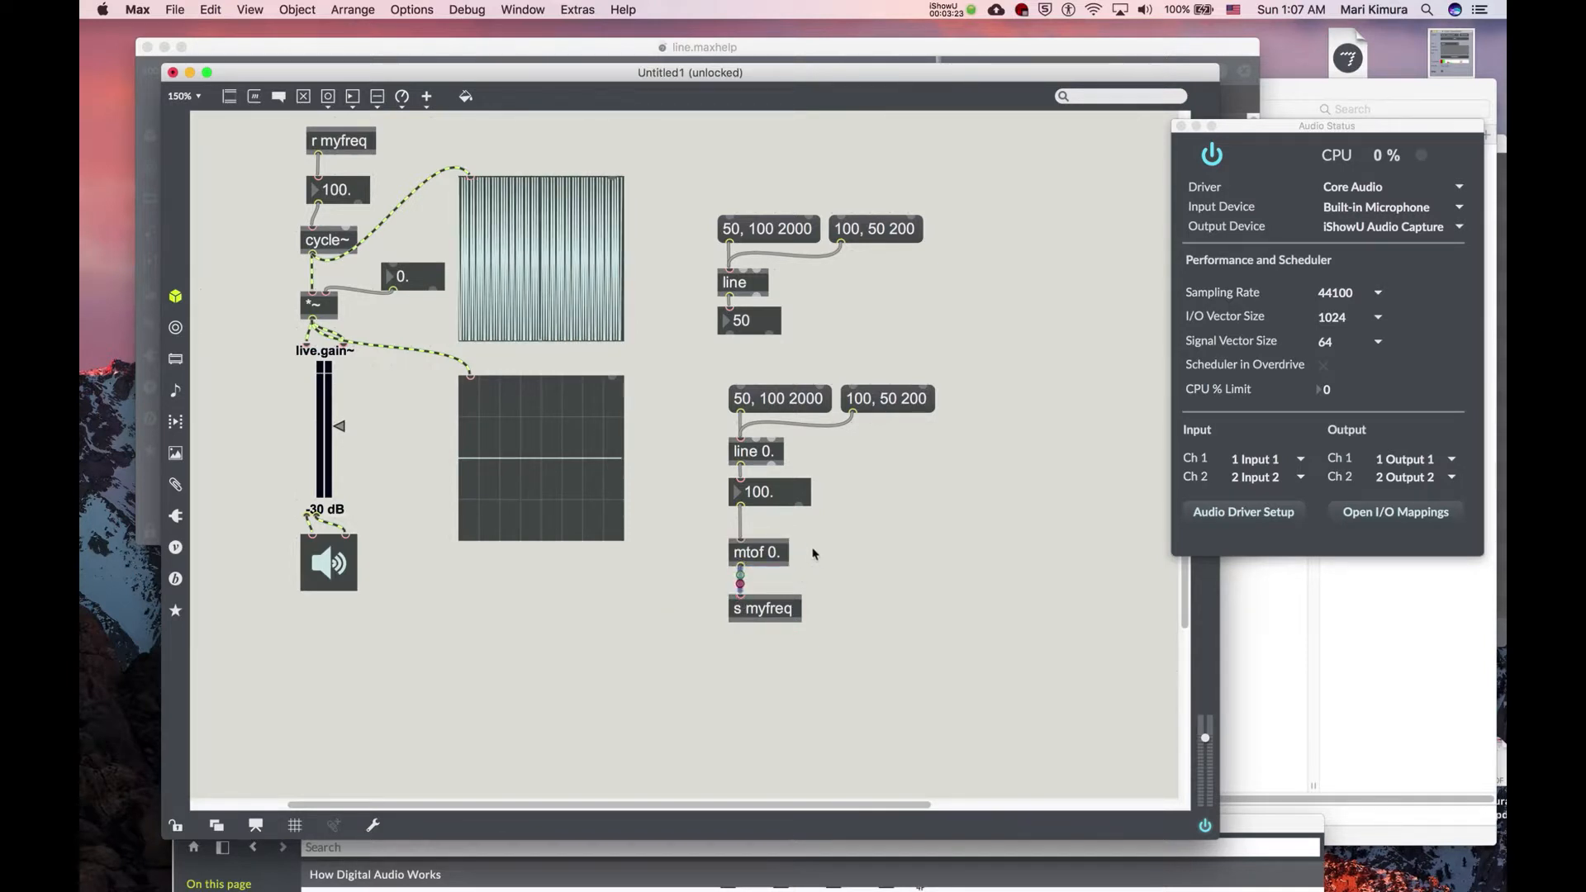
pyautogui.click(756, 552)
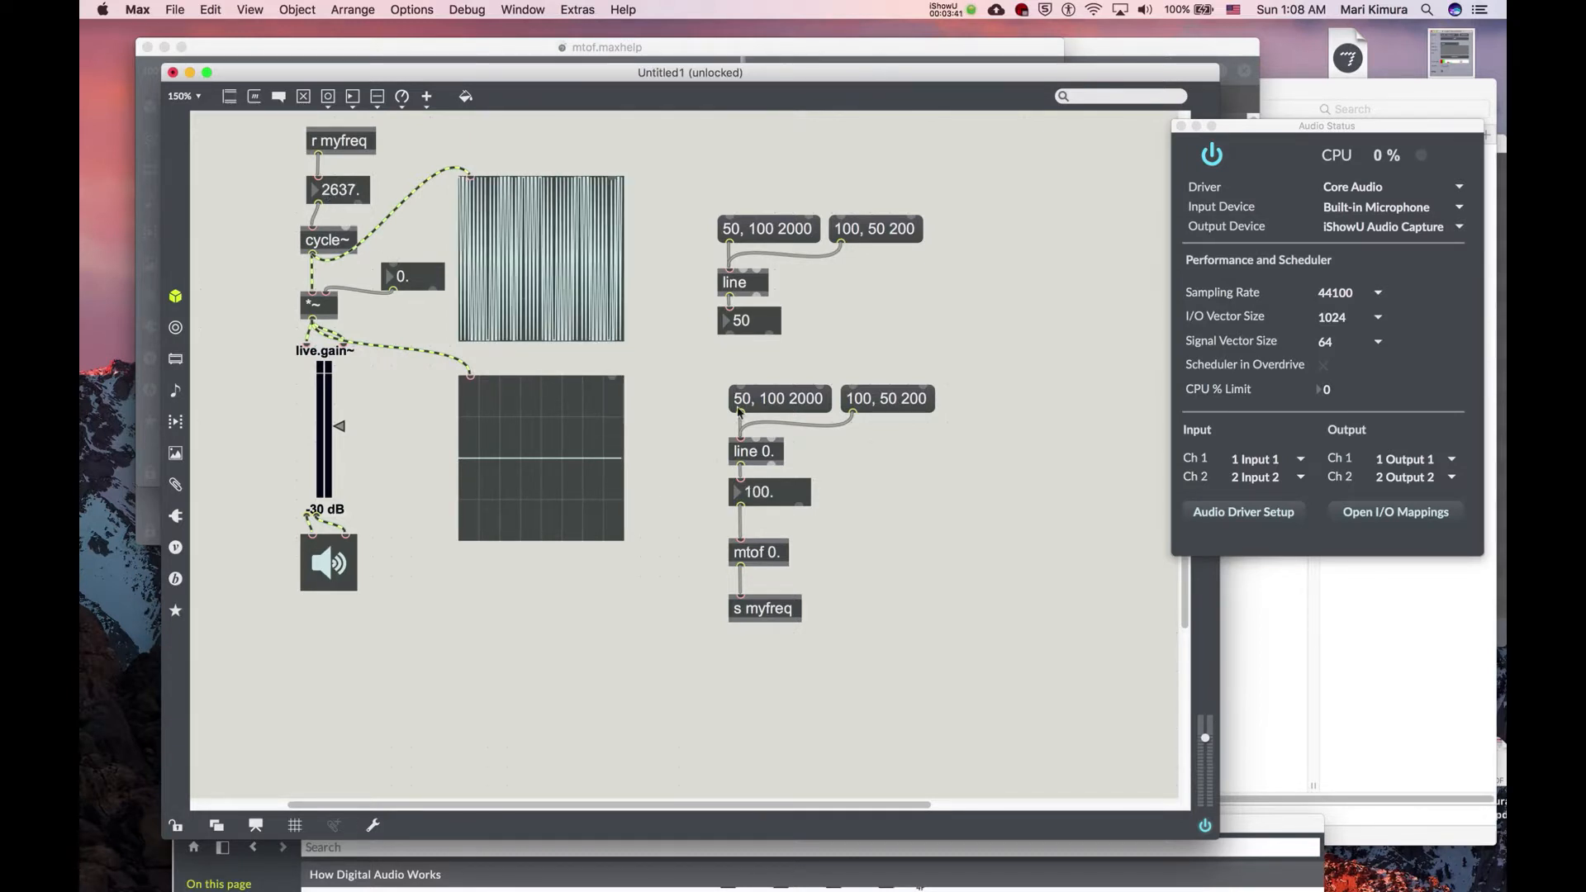
# Step: Edit the first ramp message to '48, 76 2000'
pyautogui.click(778, 398)
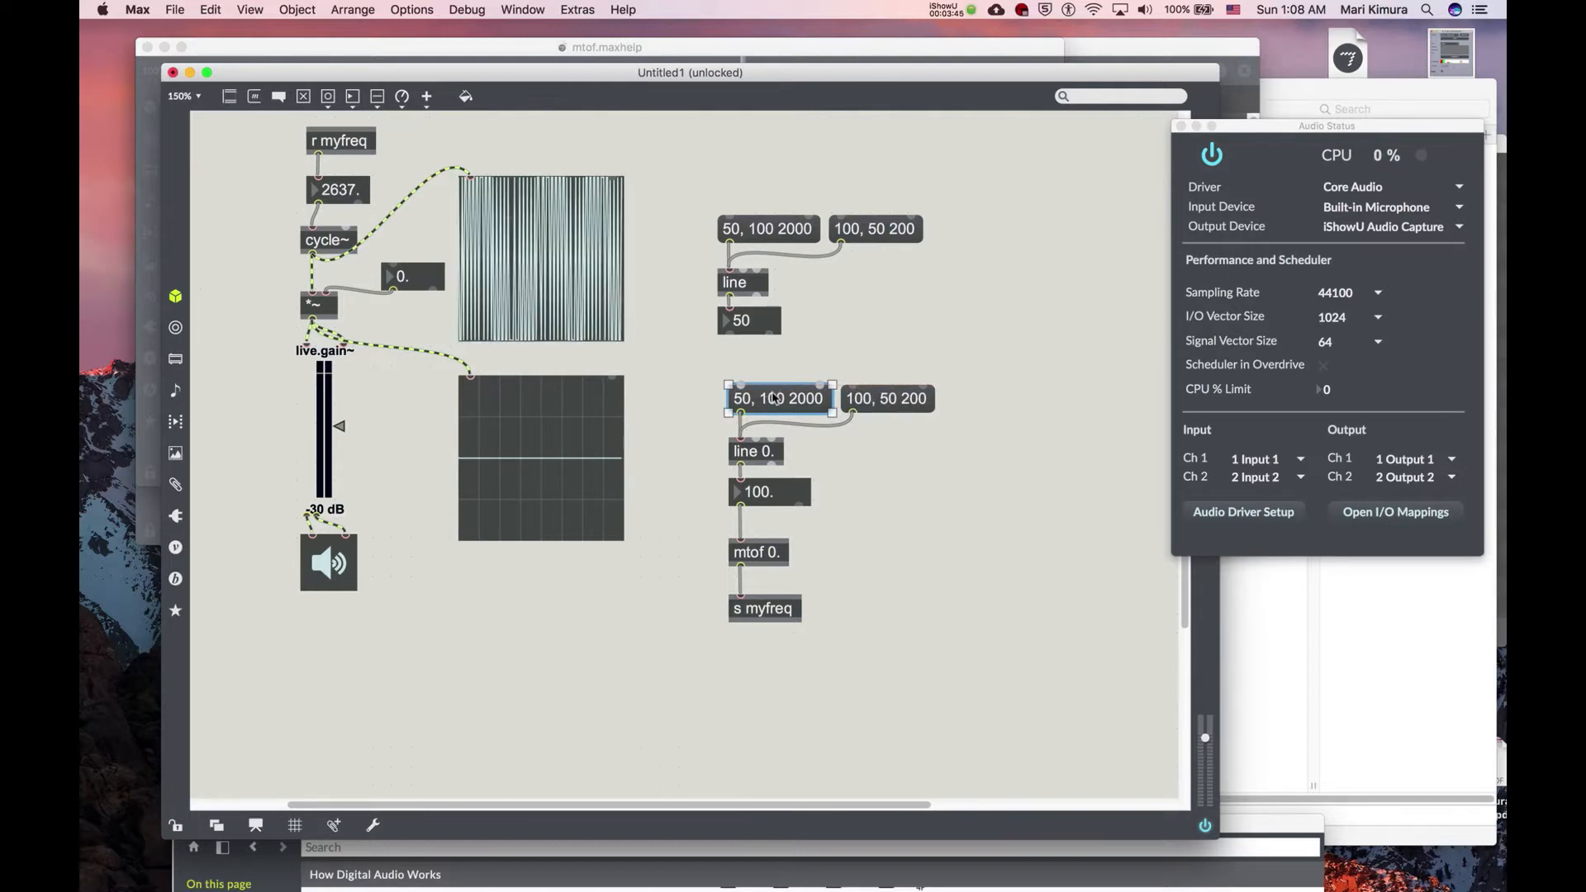
pyautogui.doubleClick(773, 398)
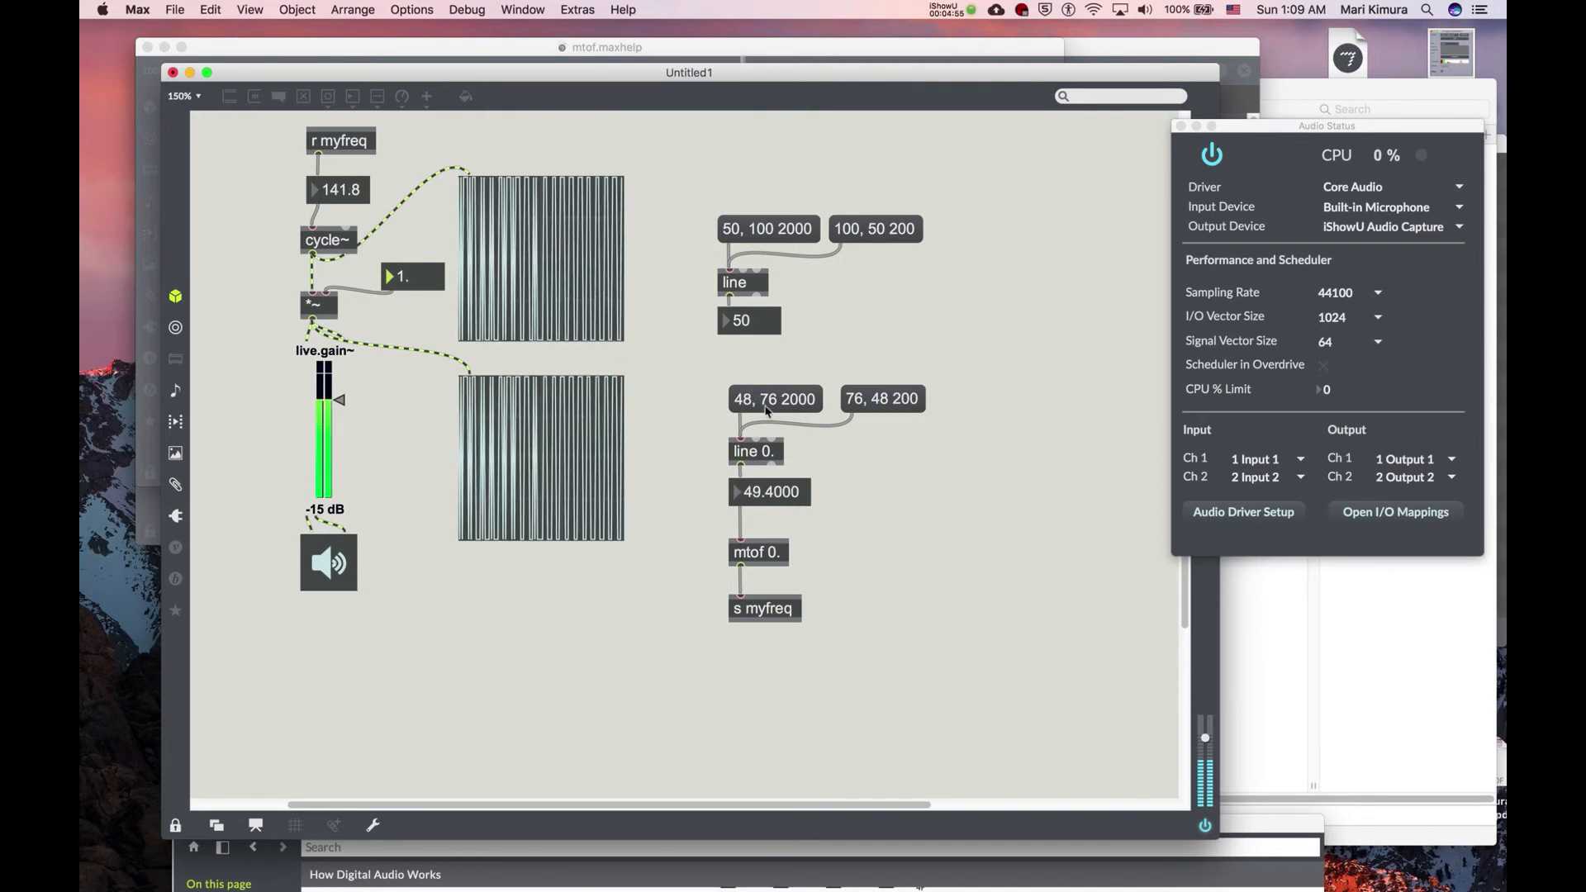
# Step: Play the rising glide to 76, the quick fall to 48, then the rising glide again
pyautogui.click(774, 398)
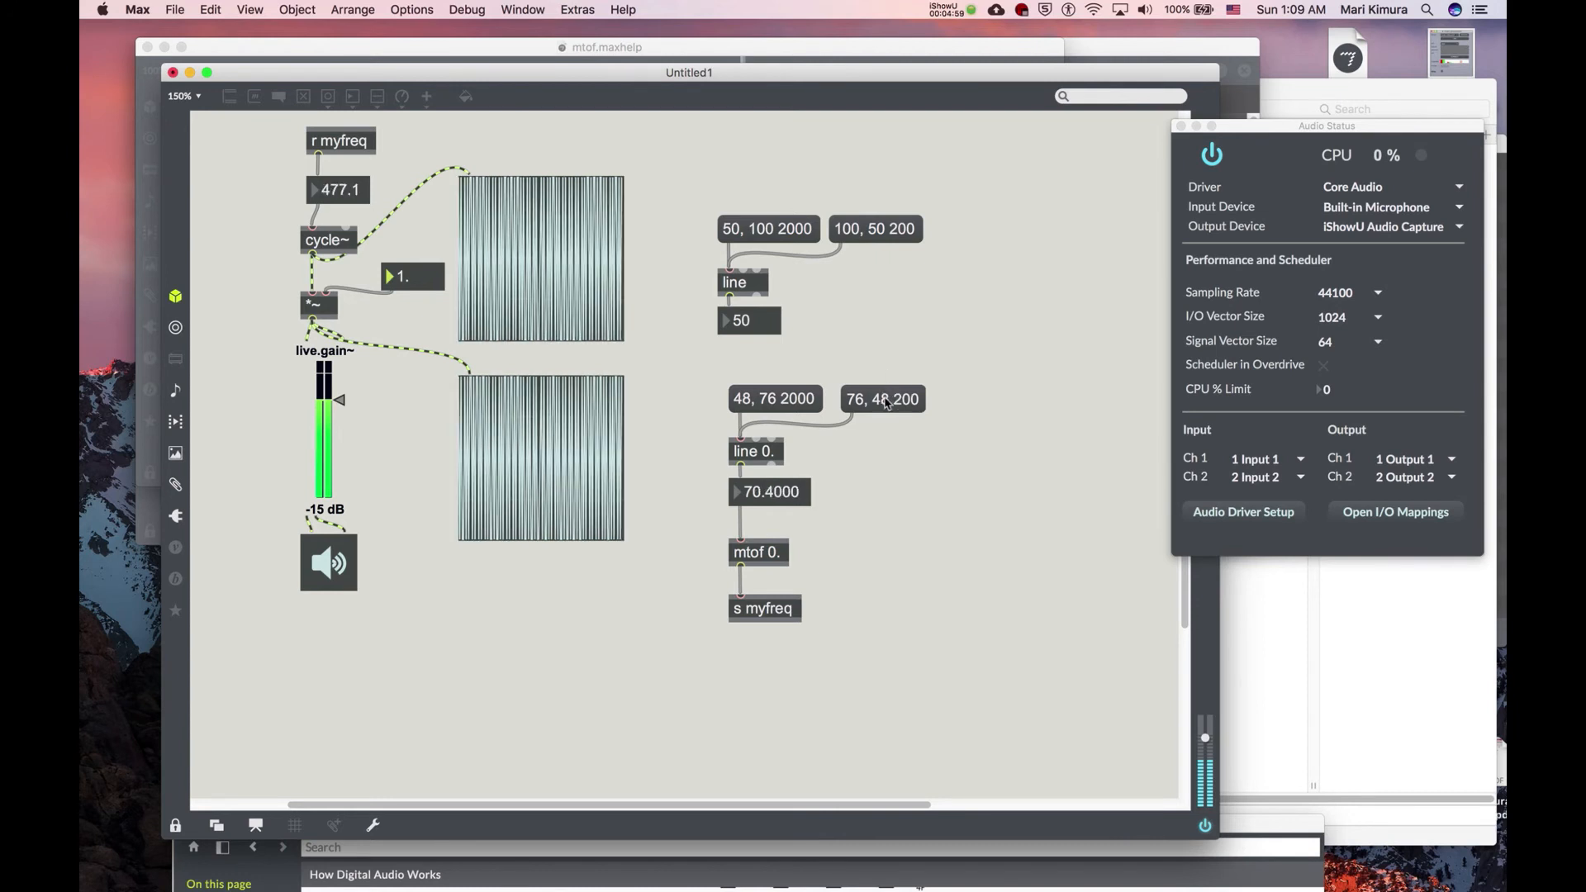
pyautogui.click(880, 398)
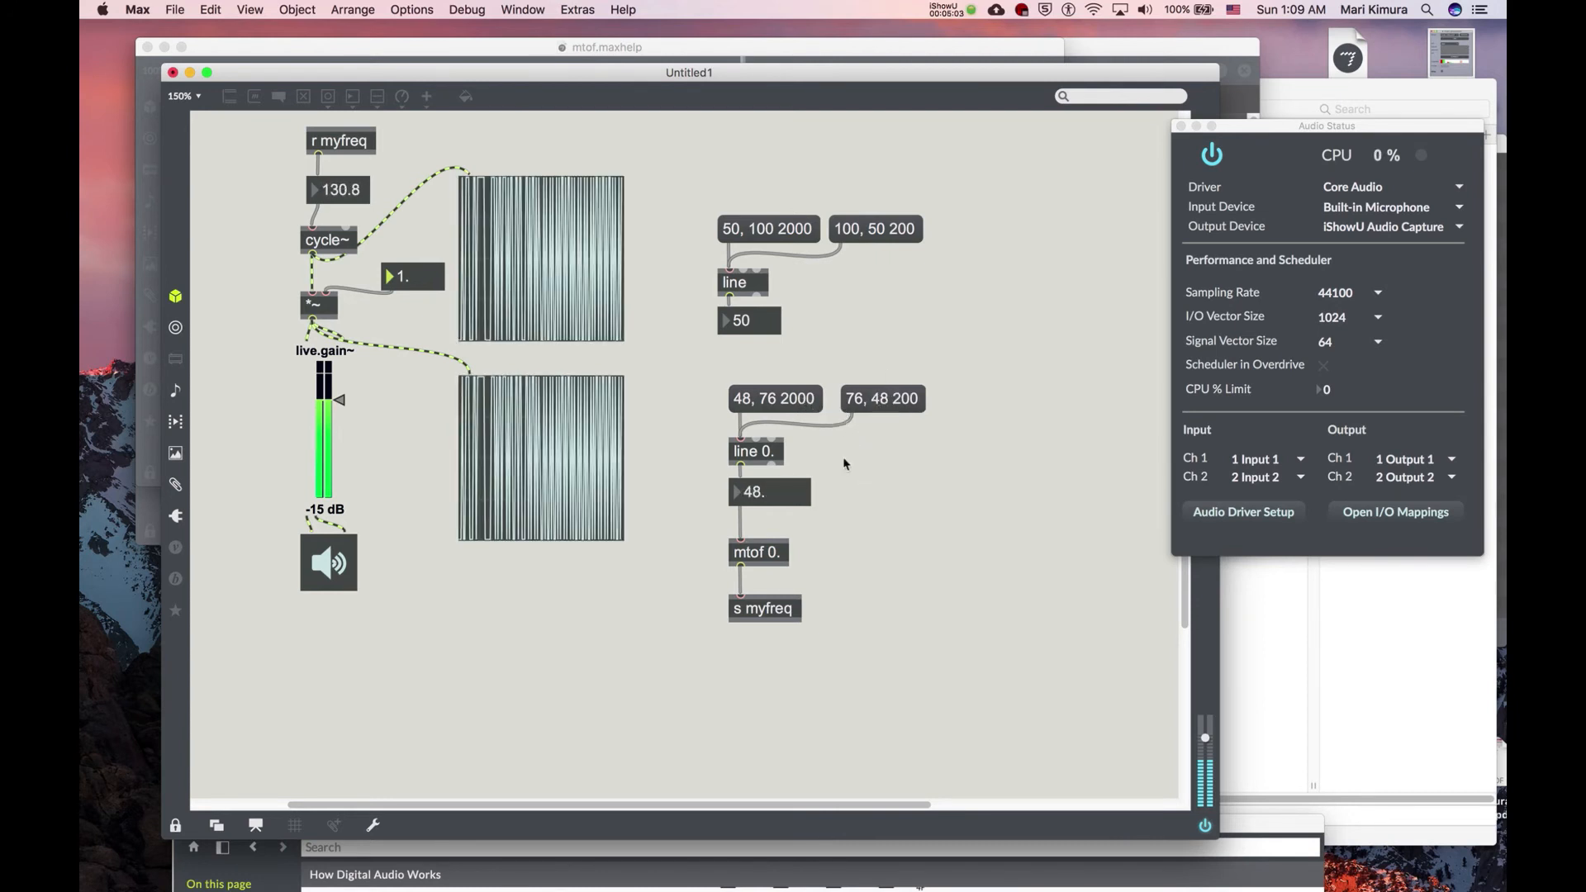
pyautogui.click(881, 398)
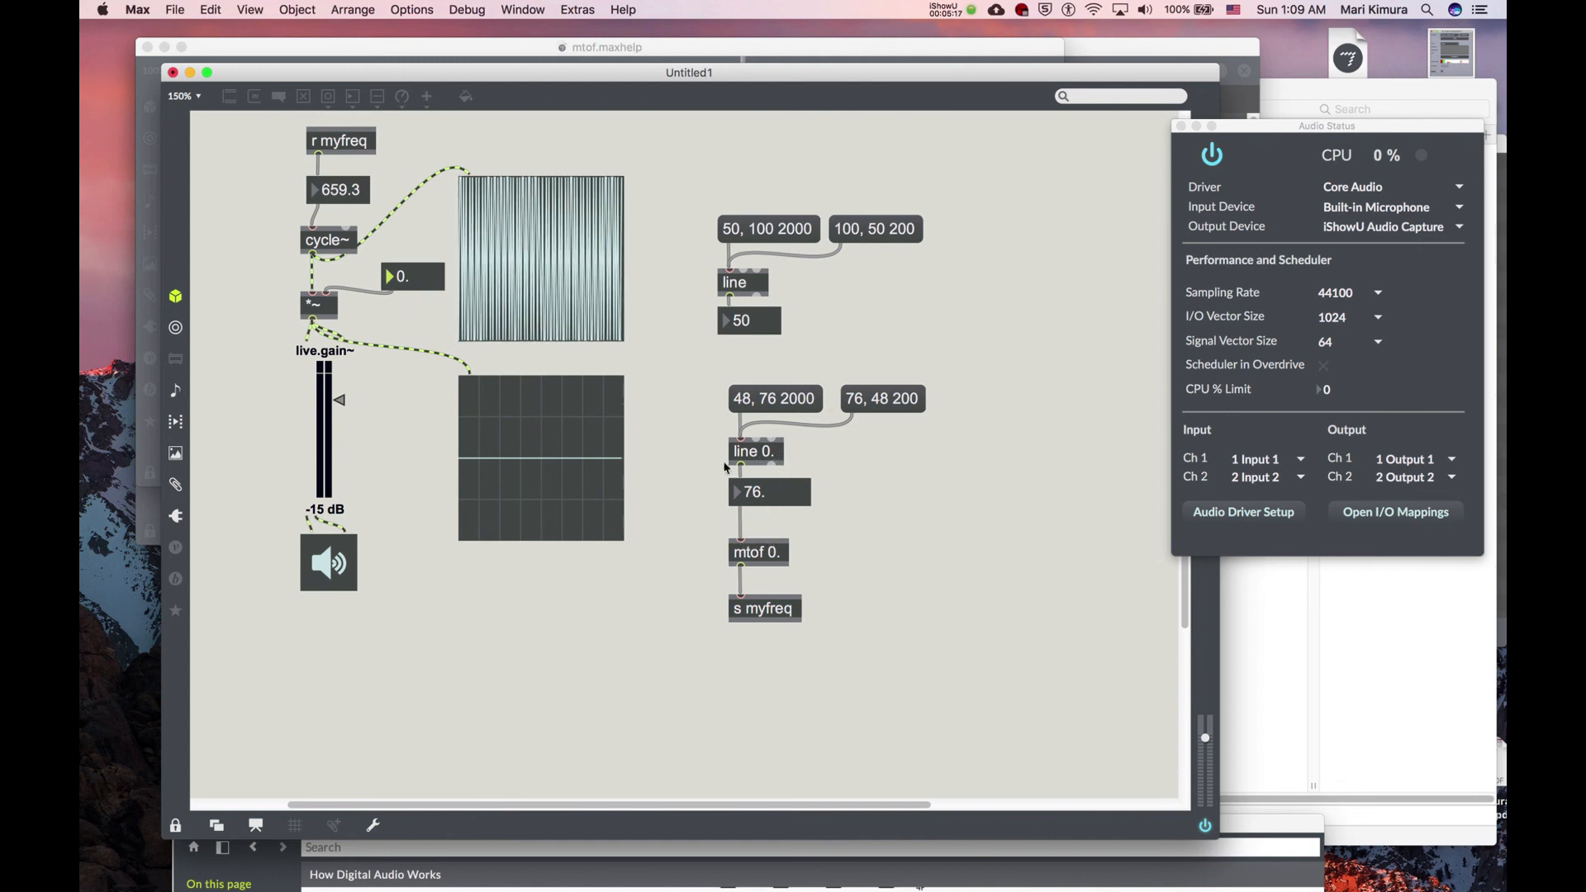
pyautogui.moveTo(743, 569)
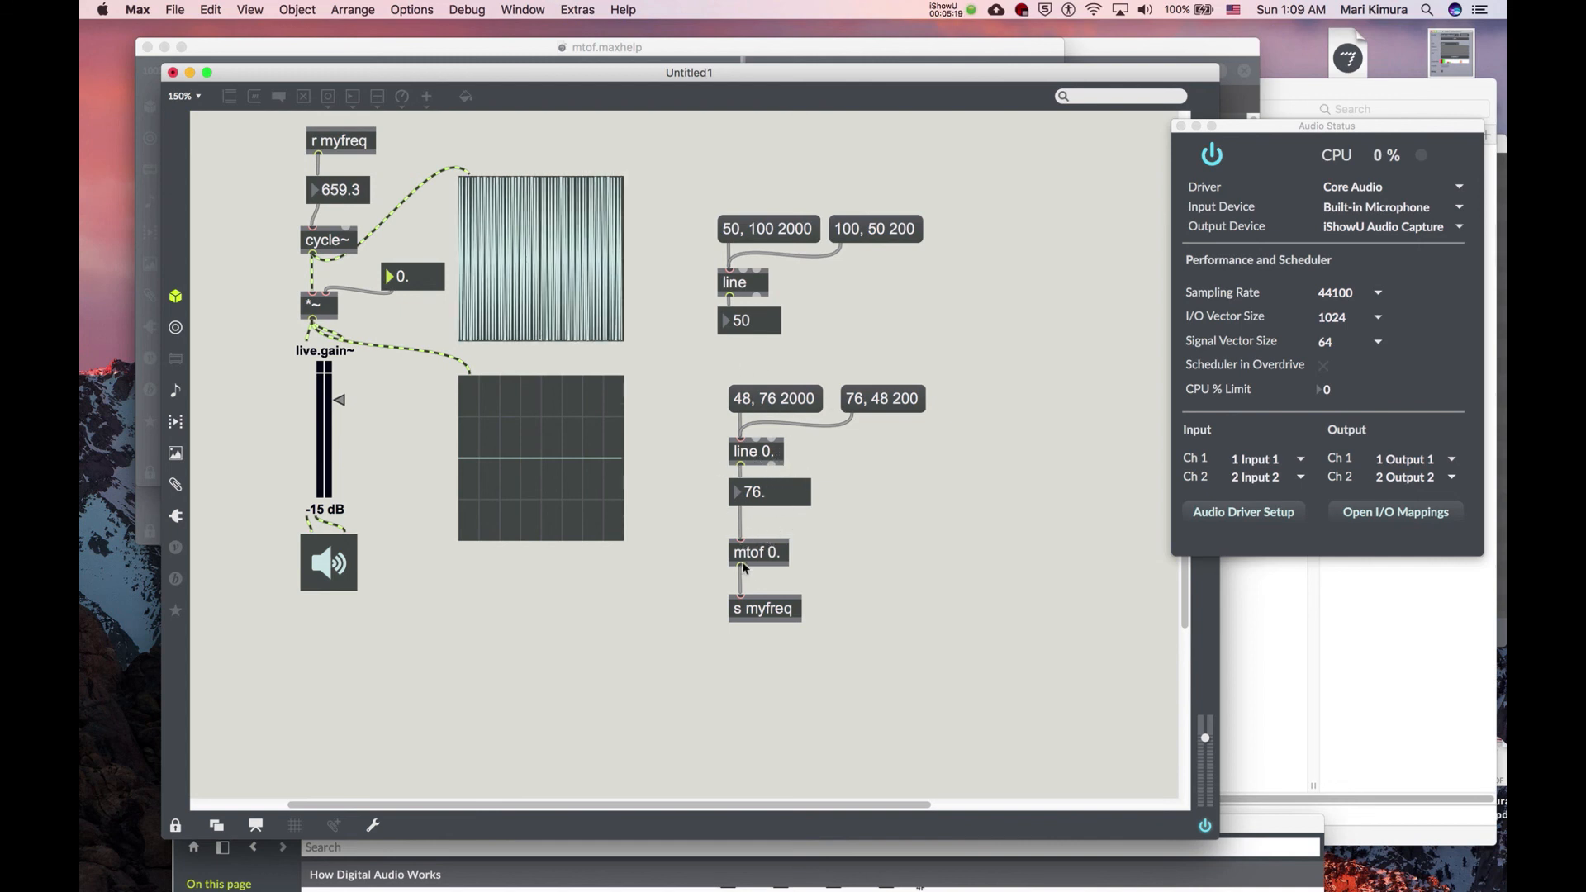